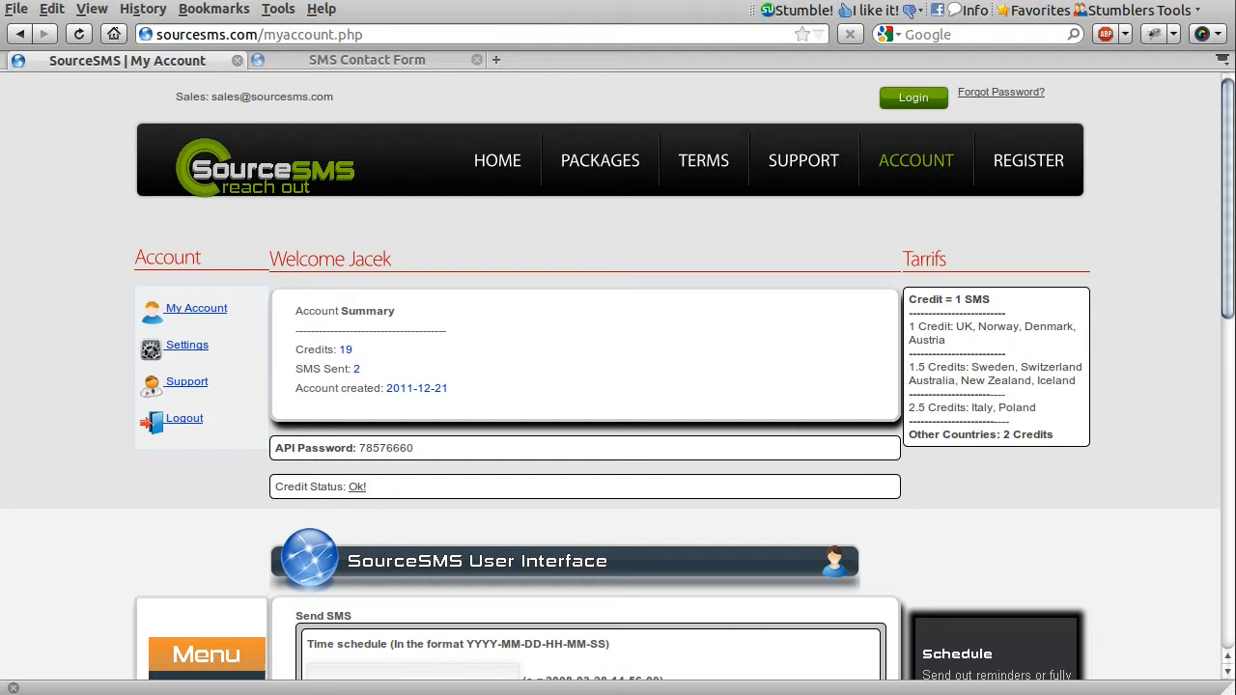
{"action": "mouse_move", "coordinate": [595, 352]}
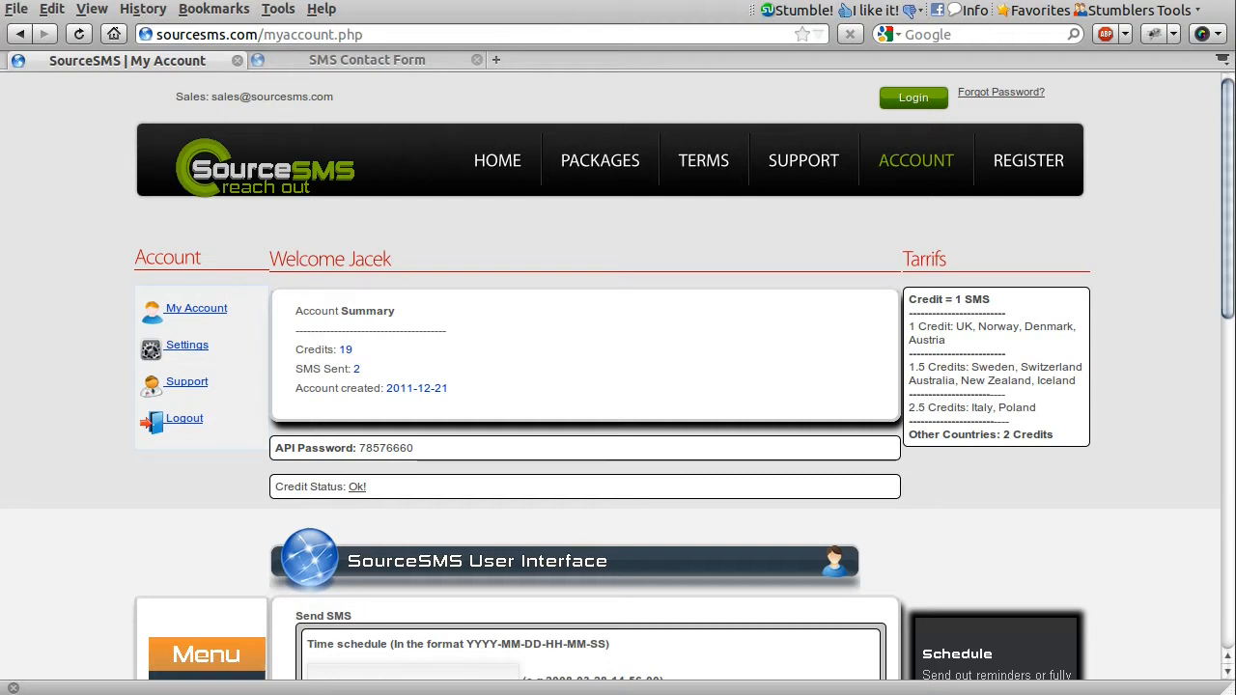
{"action": "mouse_move", "coordinate": [809, 243]}
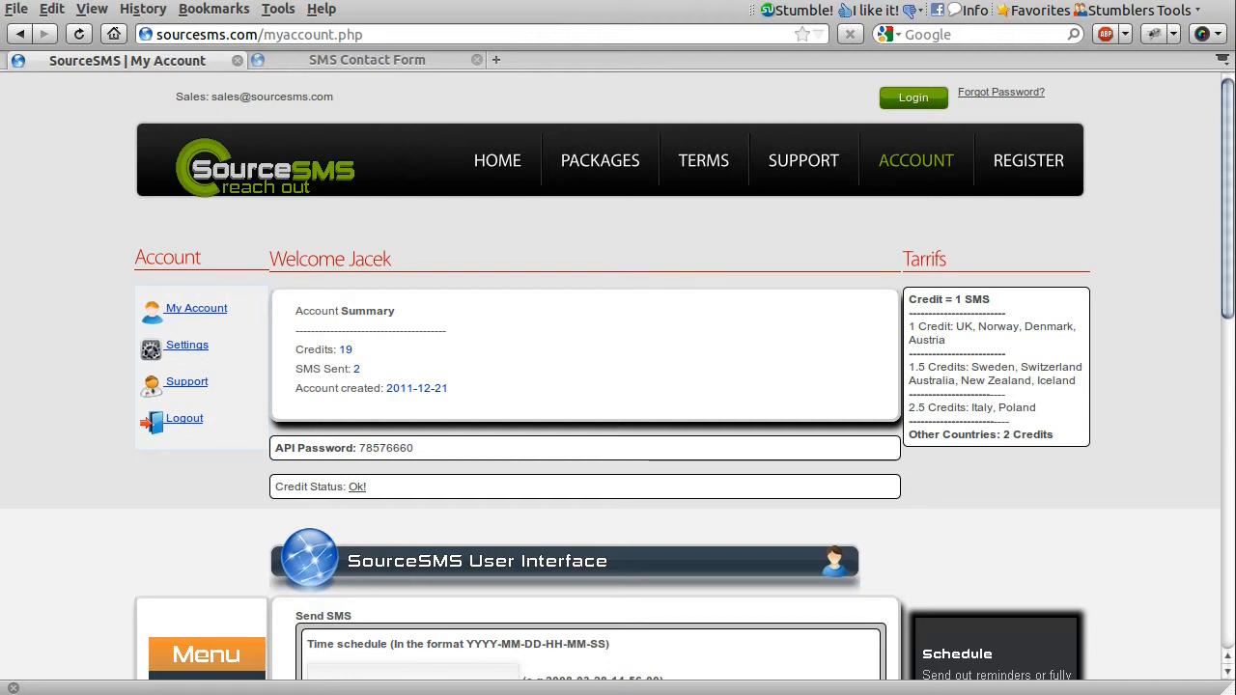
{"action": "mouse_move", "coordinate": [803, 160]}
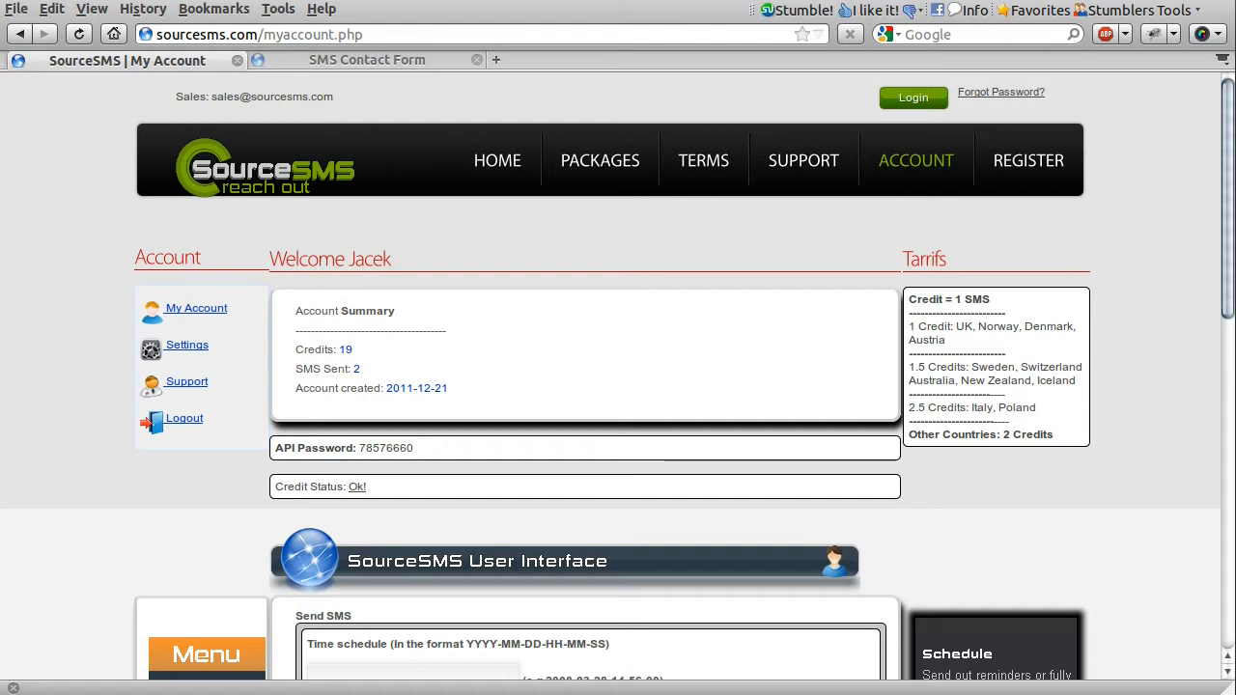
{"action": "mouse_move", "coordinate": [732, 230]}
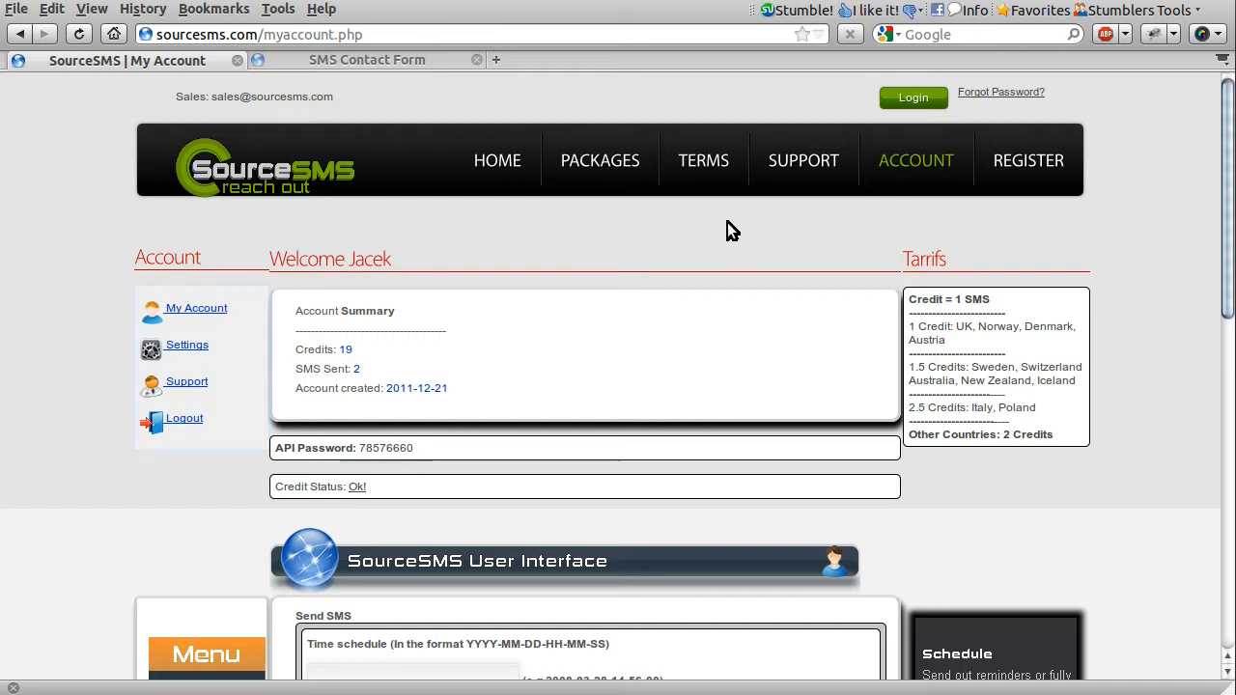
{"action": "mouse_move", "coordinate": [607, 309]}
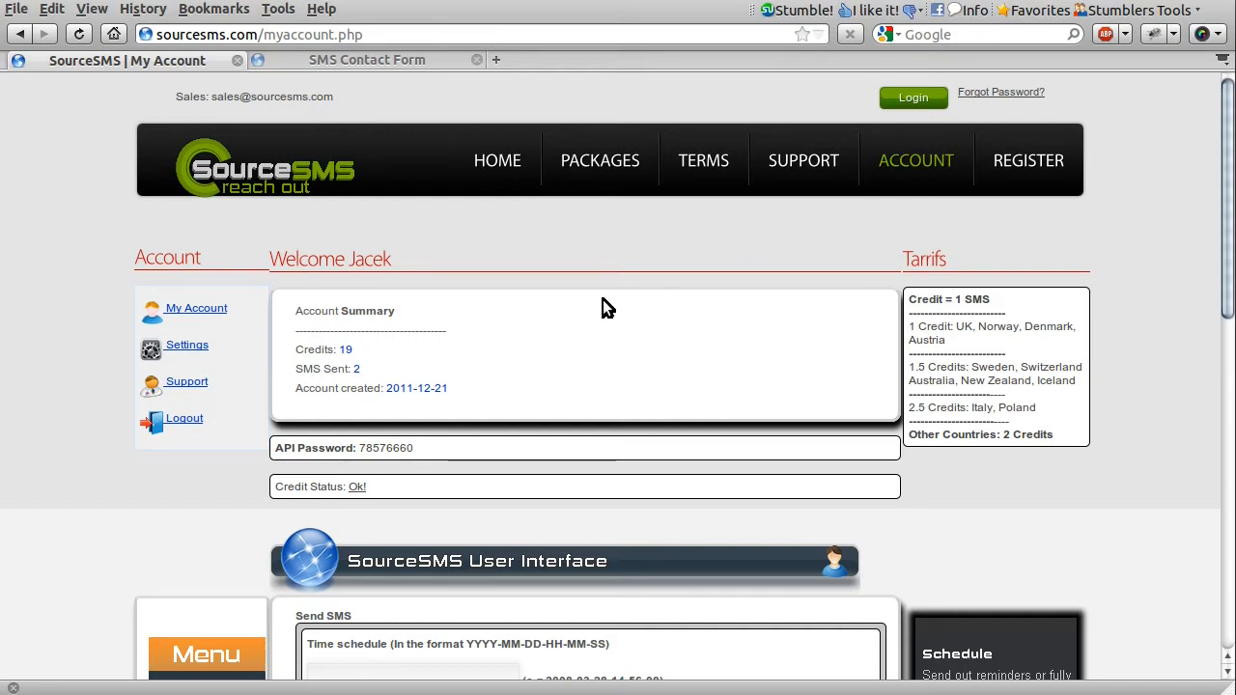
{"action": "mouse_move", "coordinate": [537, 382]}
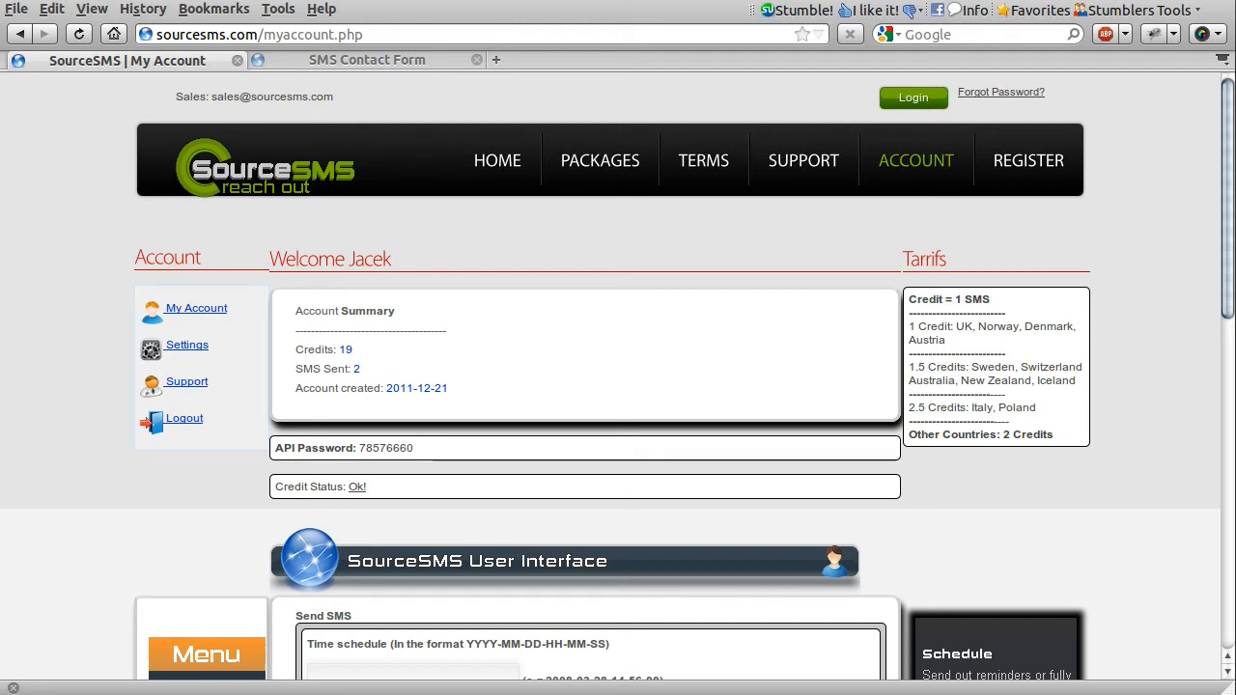
{"action": "mouse_move", "coordinate": [672, 313]}
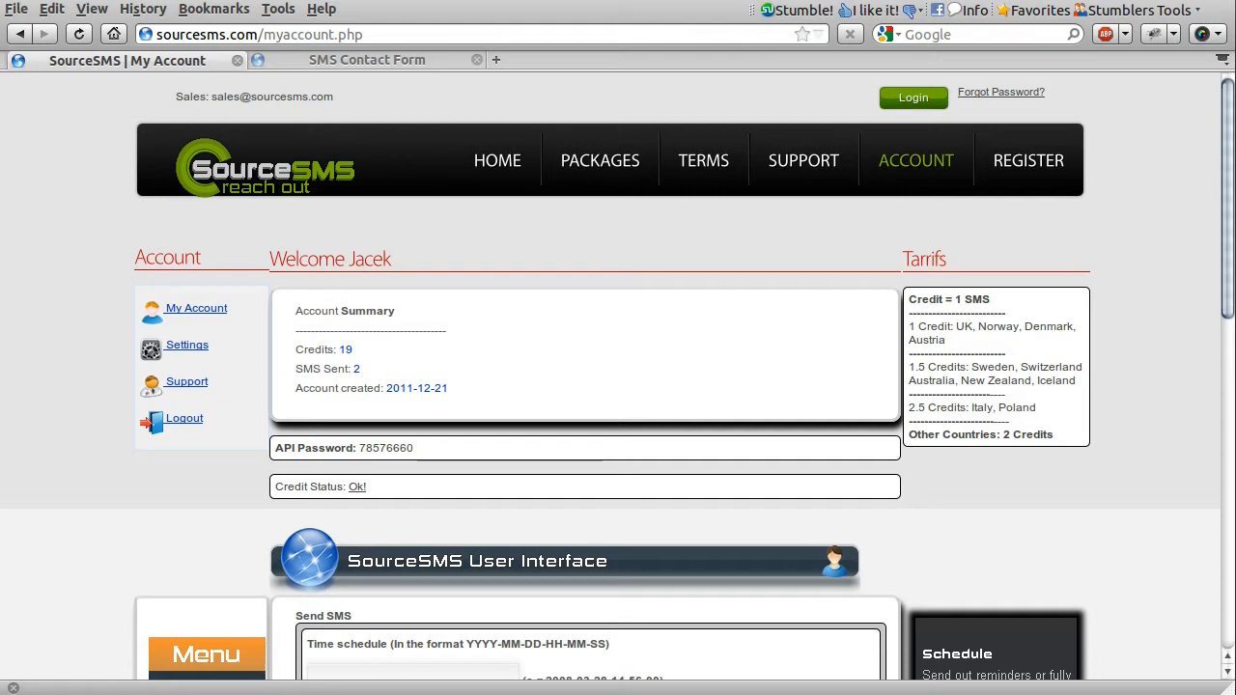
{"action": "mouse_move", "coordinate": [929, 378]}
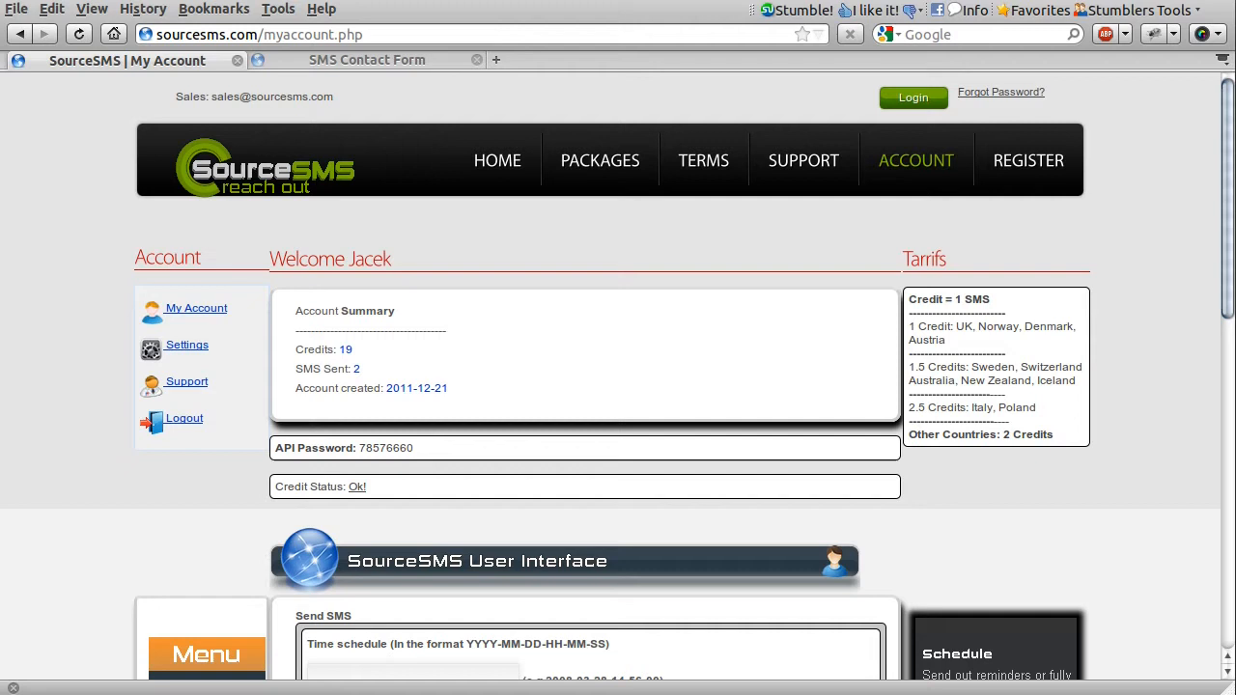
{"action": "mouse_move", "coordinate": [683, 432]}
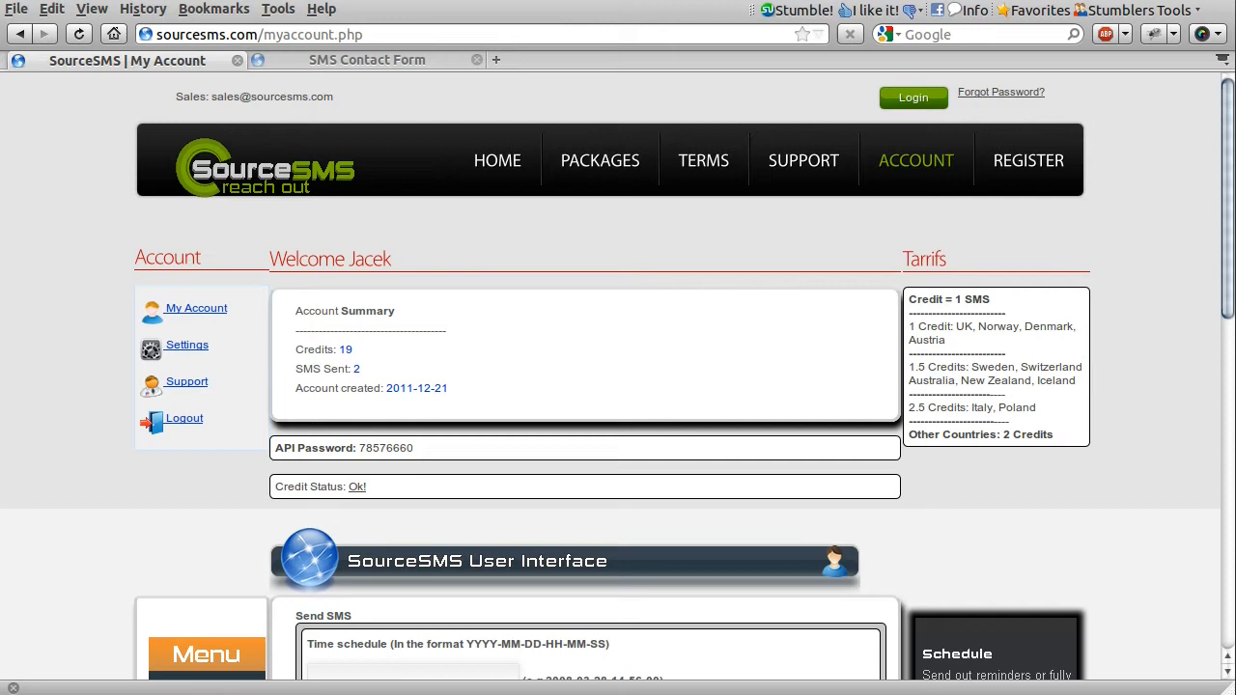
{"action": "mouse_move", "coordinate": [657, 441]}
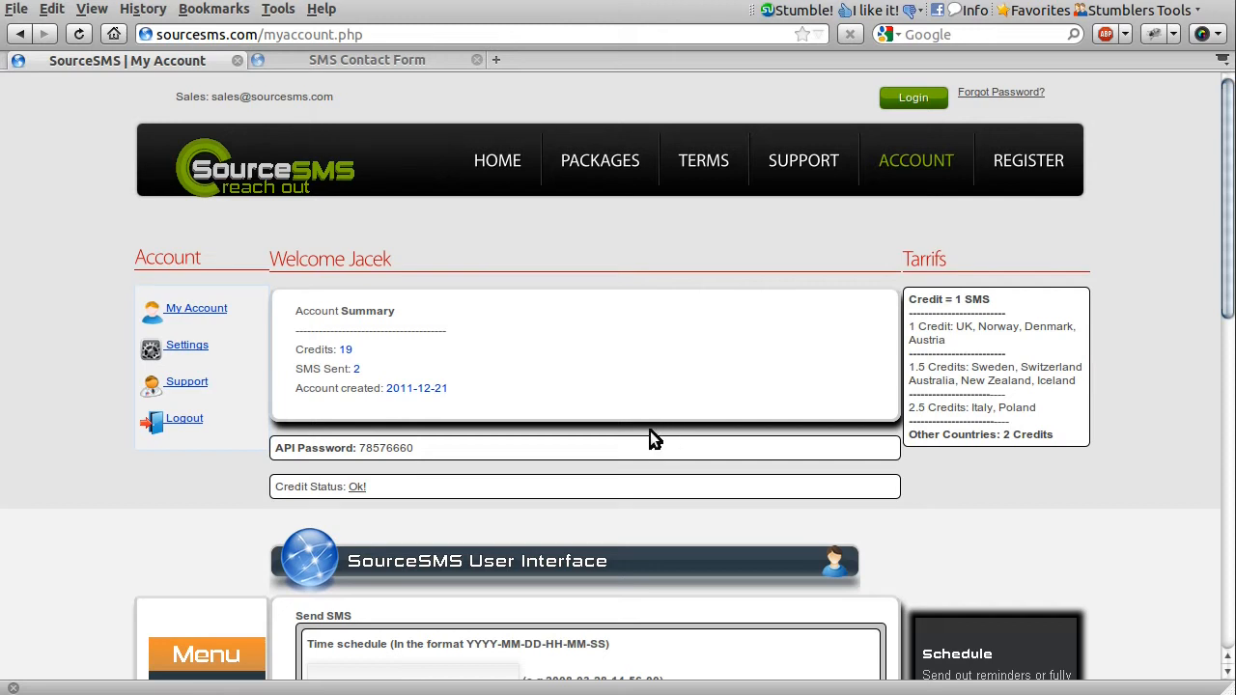
{"action": "mouse_move", "coordinate": [938, 169]}
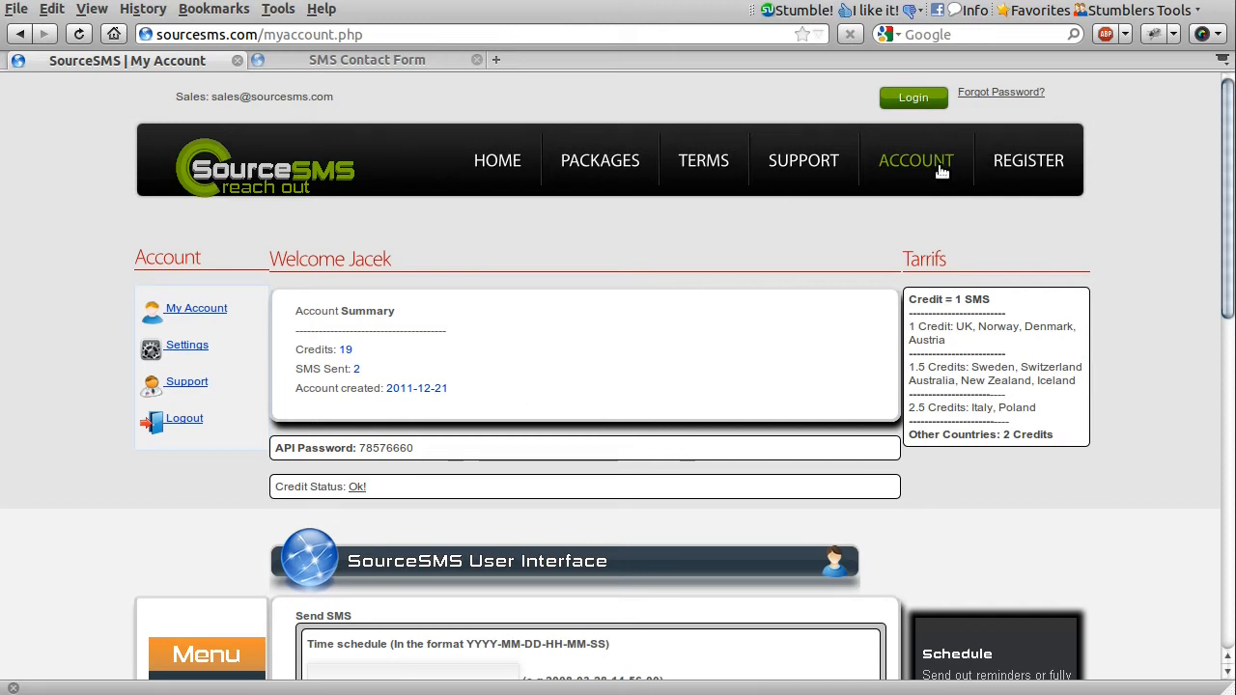
Reach the SourceSMS Developers page with the API details and open the sending_sms project folder
{"action": "scroll", "scroll_direction": "down", "scroll_amount": 3}
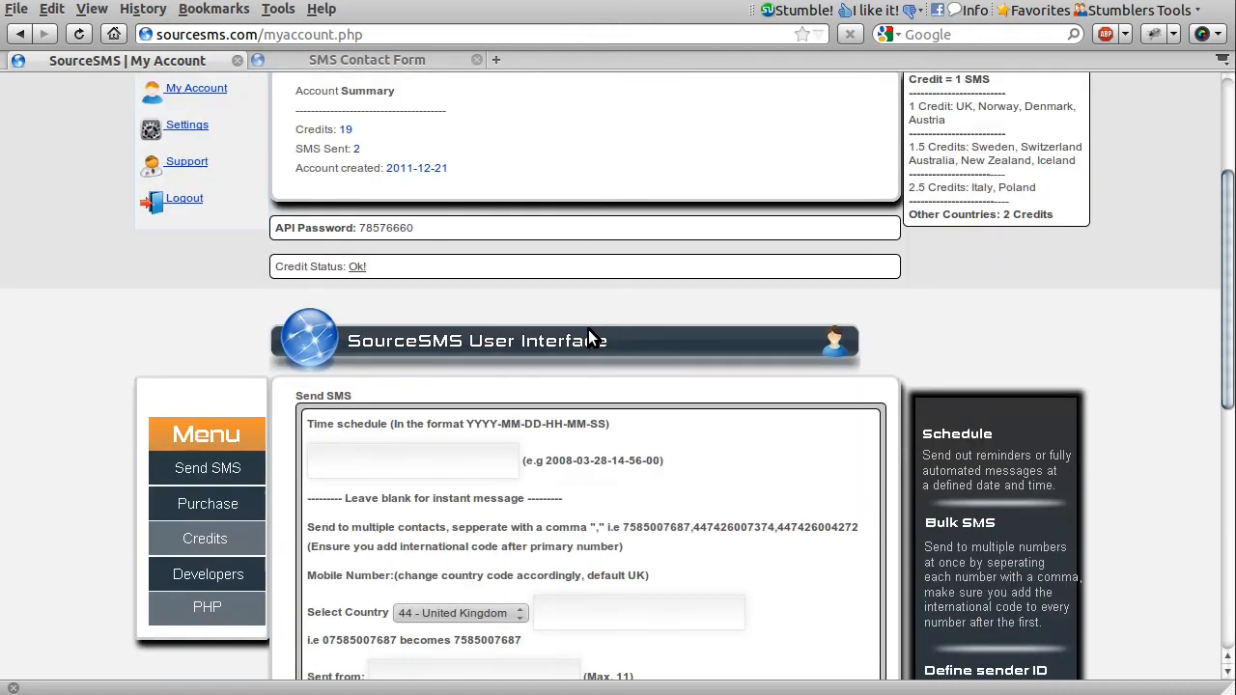
{"action": "scroll", "scroll_direction": "down", "scroll_amount": 3}
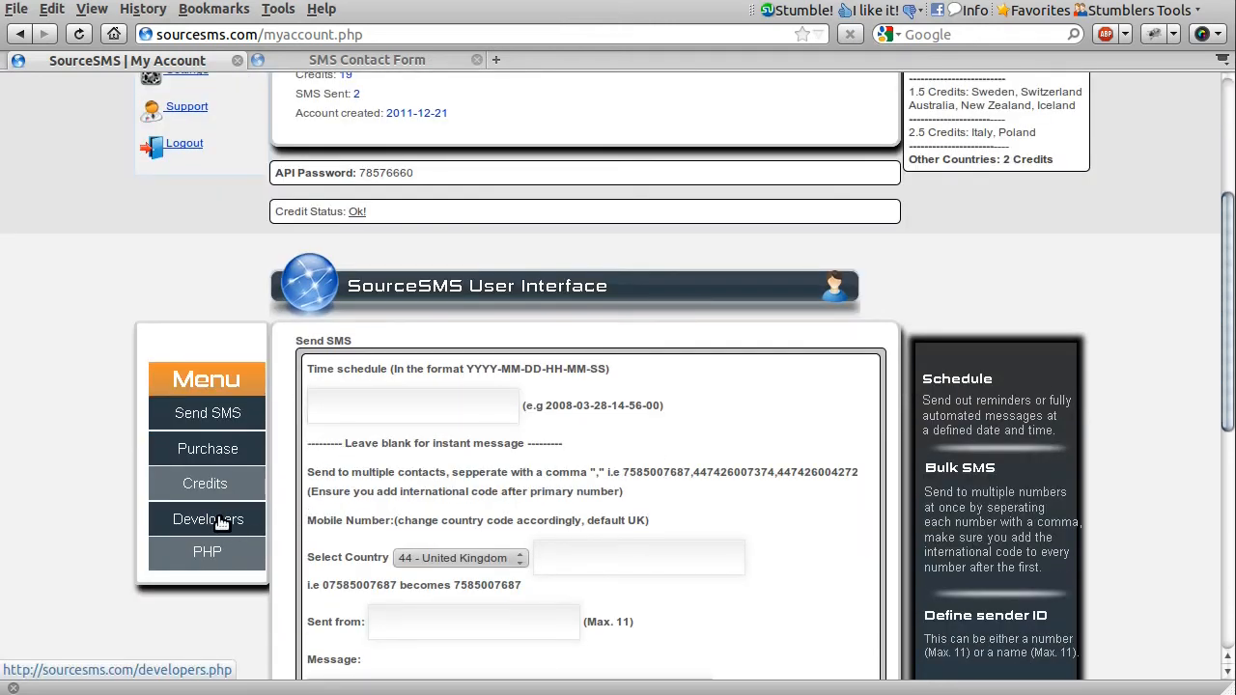
{"action": "left_click", "coordinate": [209, 517]}
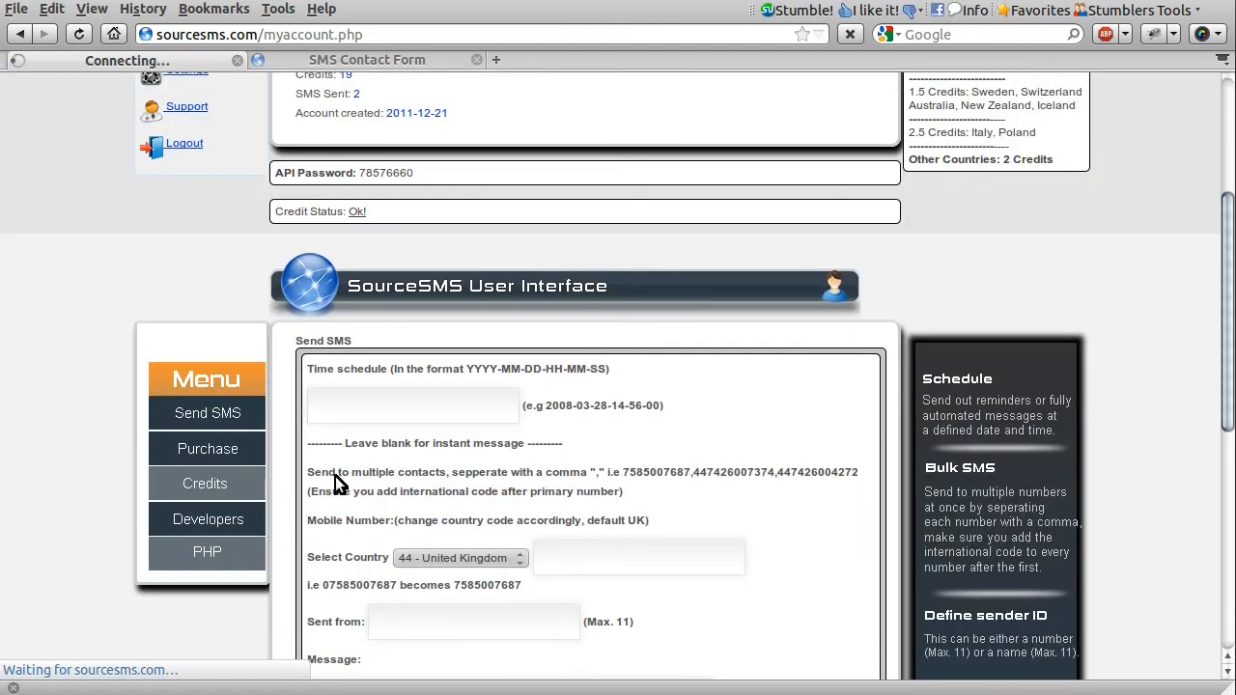
{"action": "left_click", "coordinate": [208, 517]}
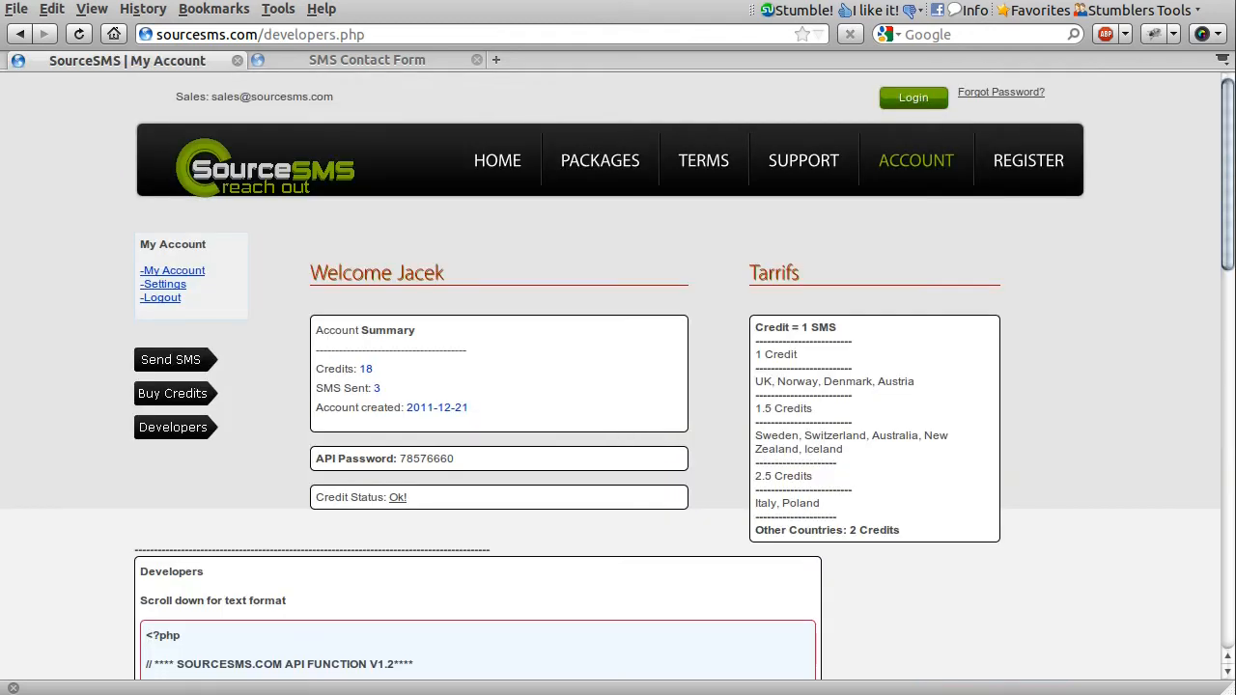
{"action": "mouse_move", "coordinate": [548, 423]}
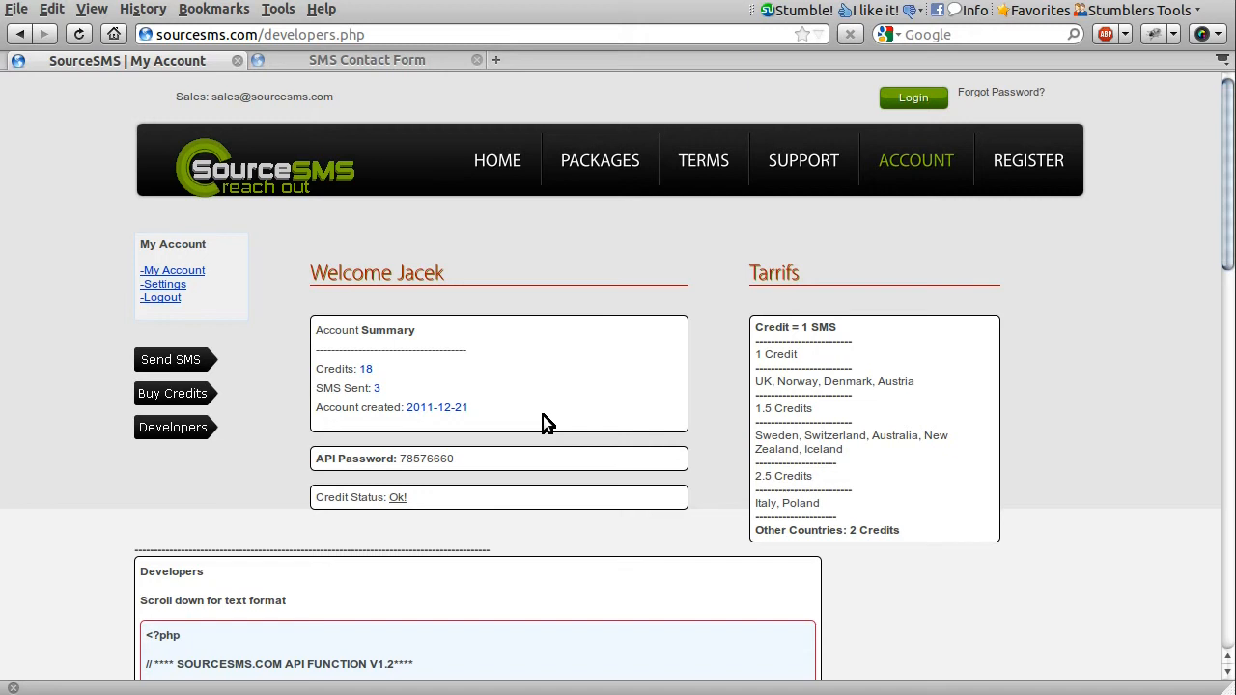
{"action": "double_click", "coordinate": [424, 458]}
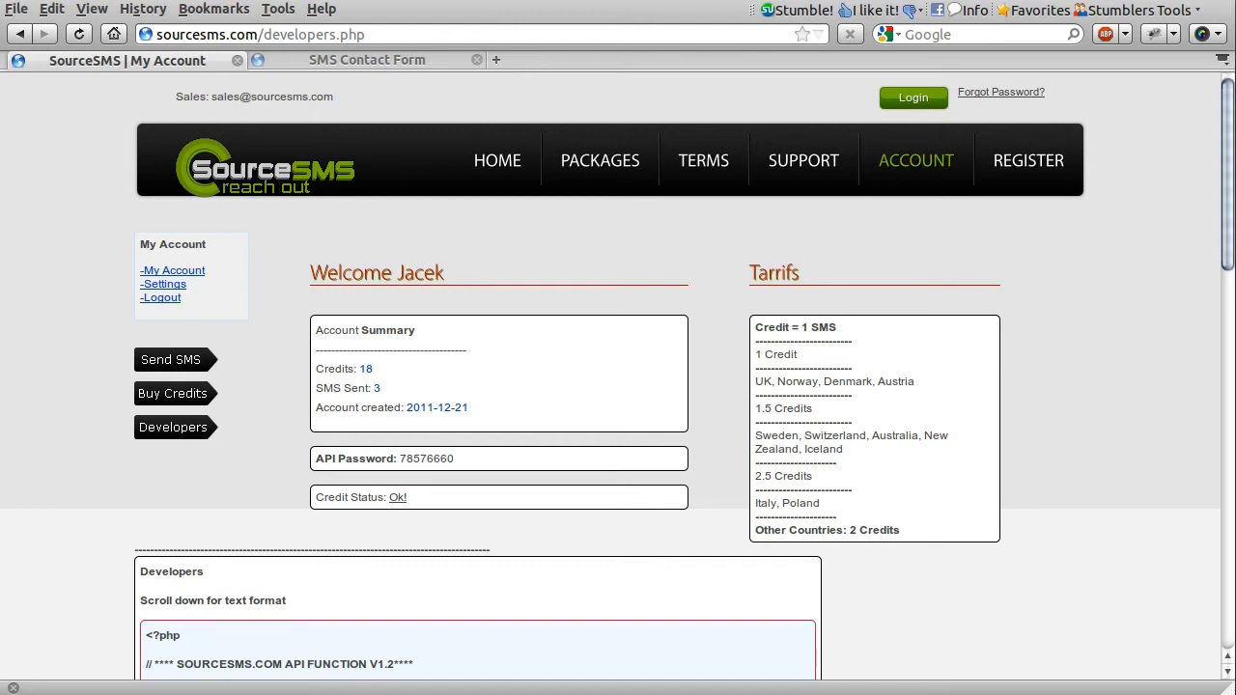
{"action": "mouse_move", "coordinate": [467, 471]}
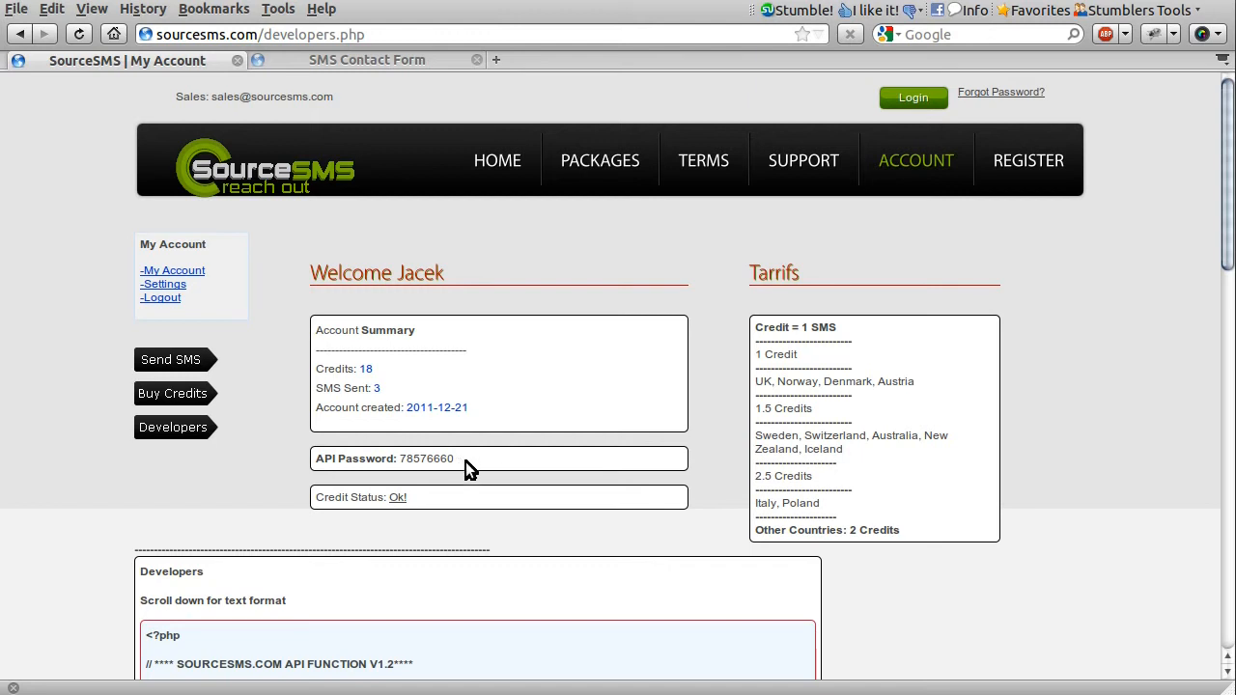
{"action": "mouse_move", "coordinate": [469, 492]}
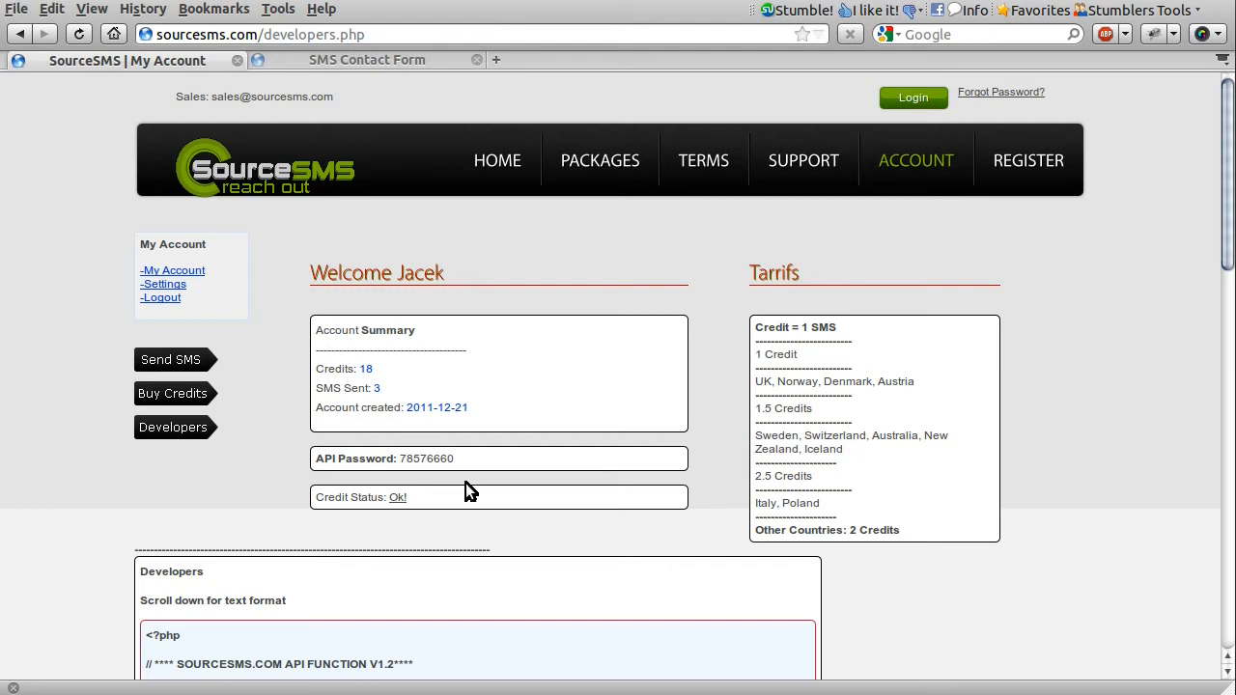
{"action": "mouse_move", "coordinate": [514, 482]}
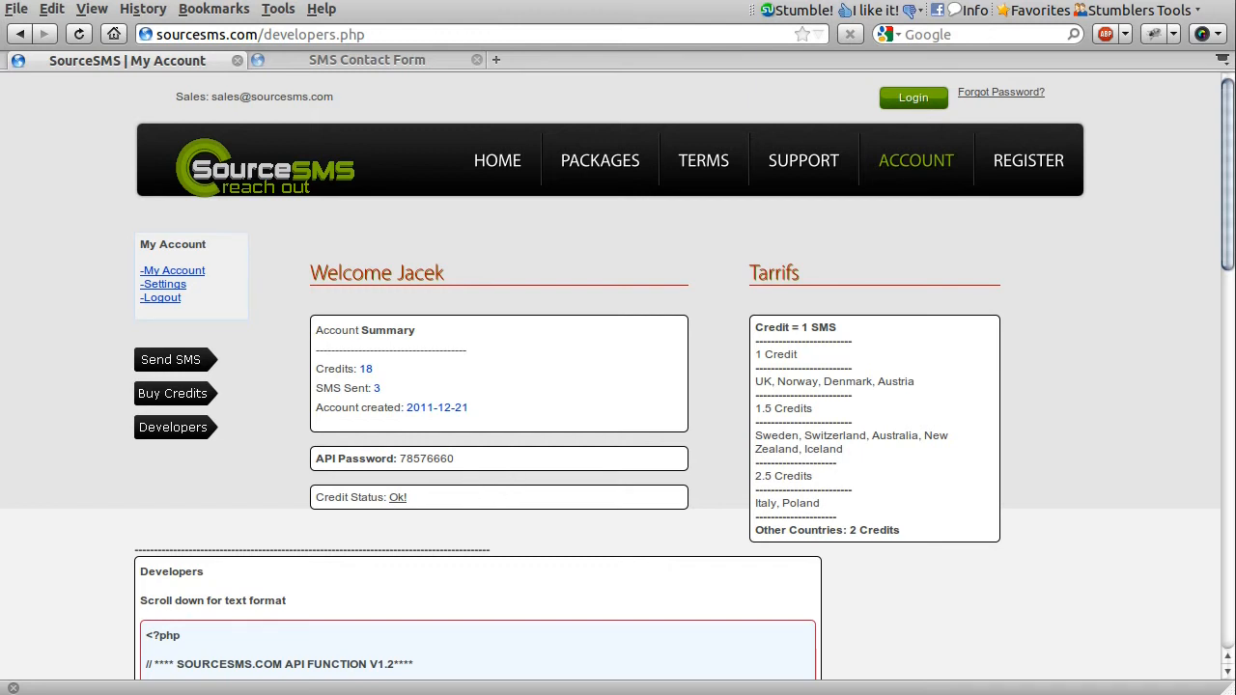
{"action": "mouse_move", "coordinate": [463, 514]}
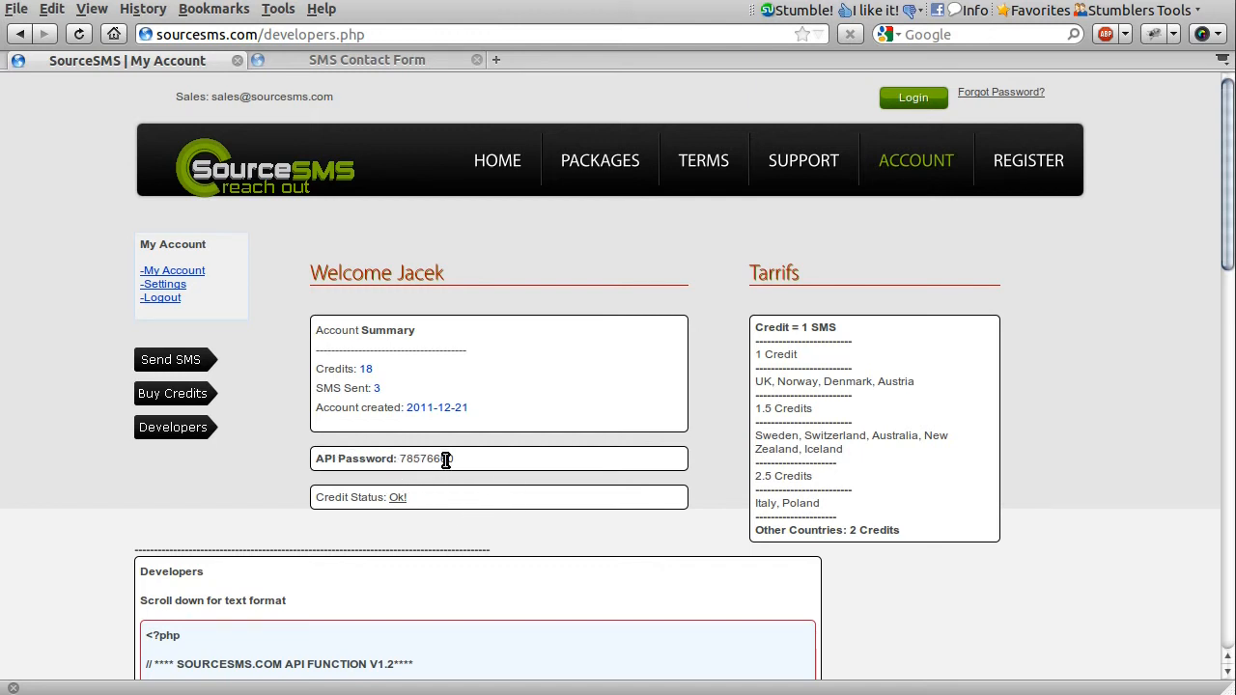
{"action": "mouse_move", "coordinate": [340, 374]}
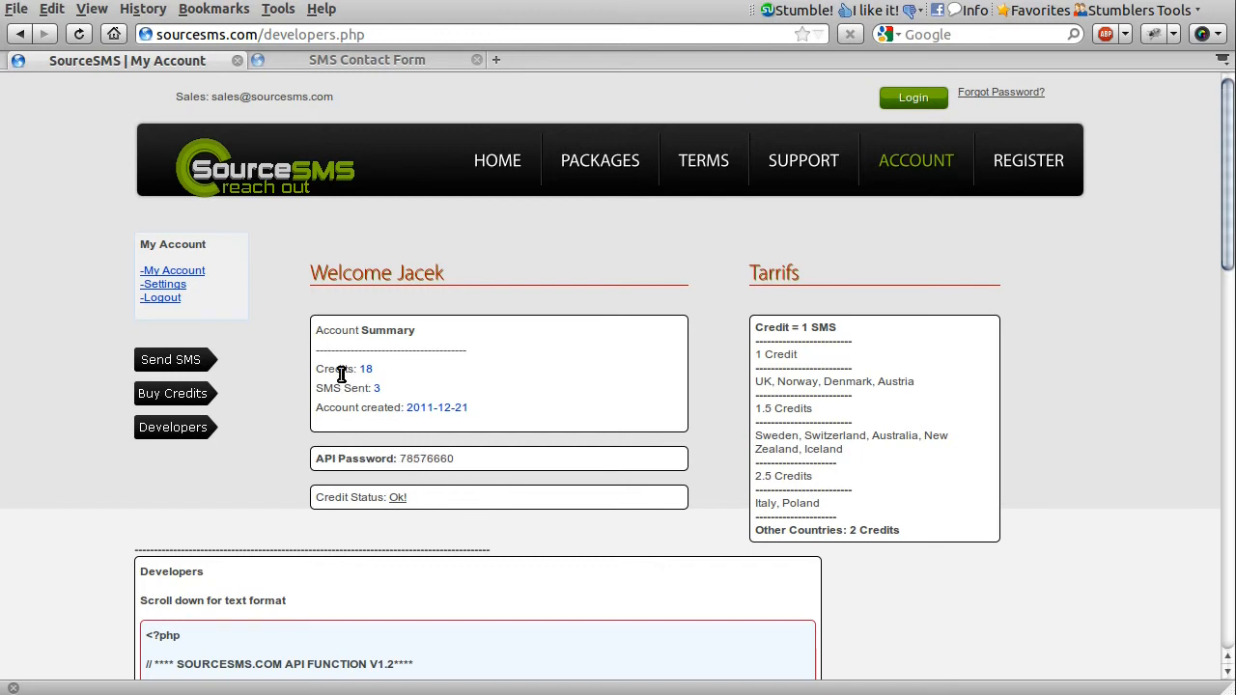
{"action": "mouse_move", "coordinate": [402, 494]}
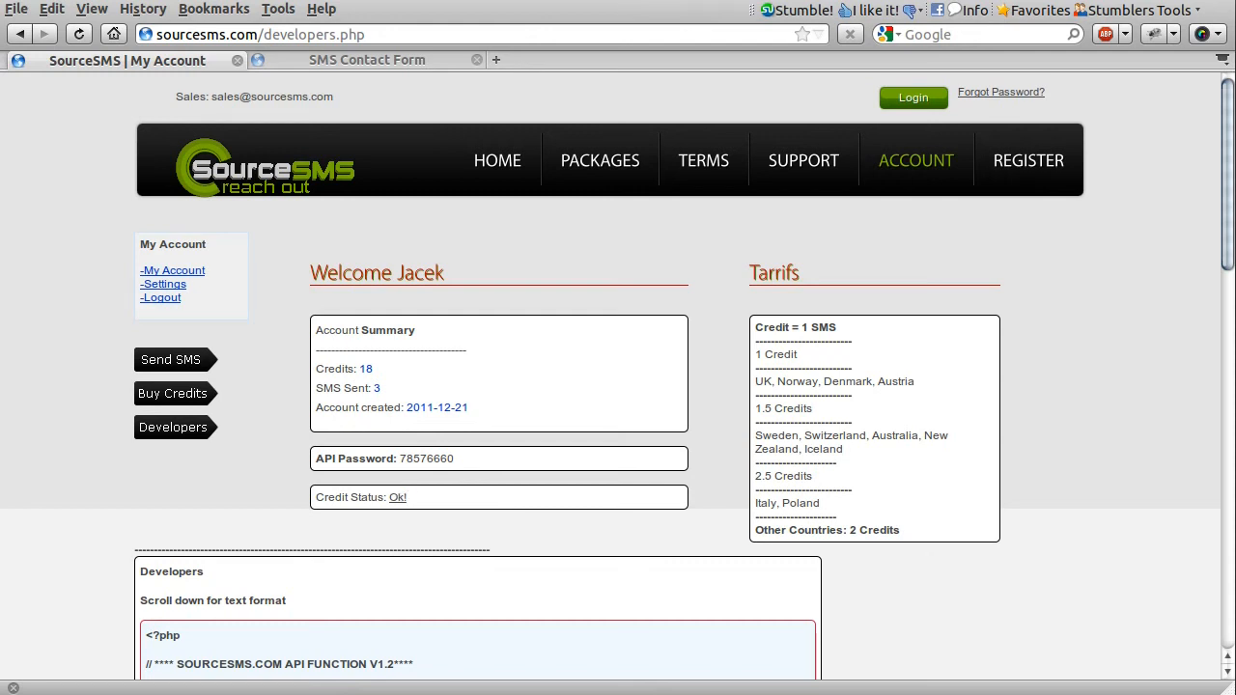
{"action": "mouse_move", "coordinate": [474, 479]}
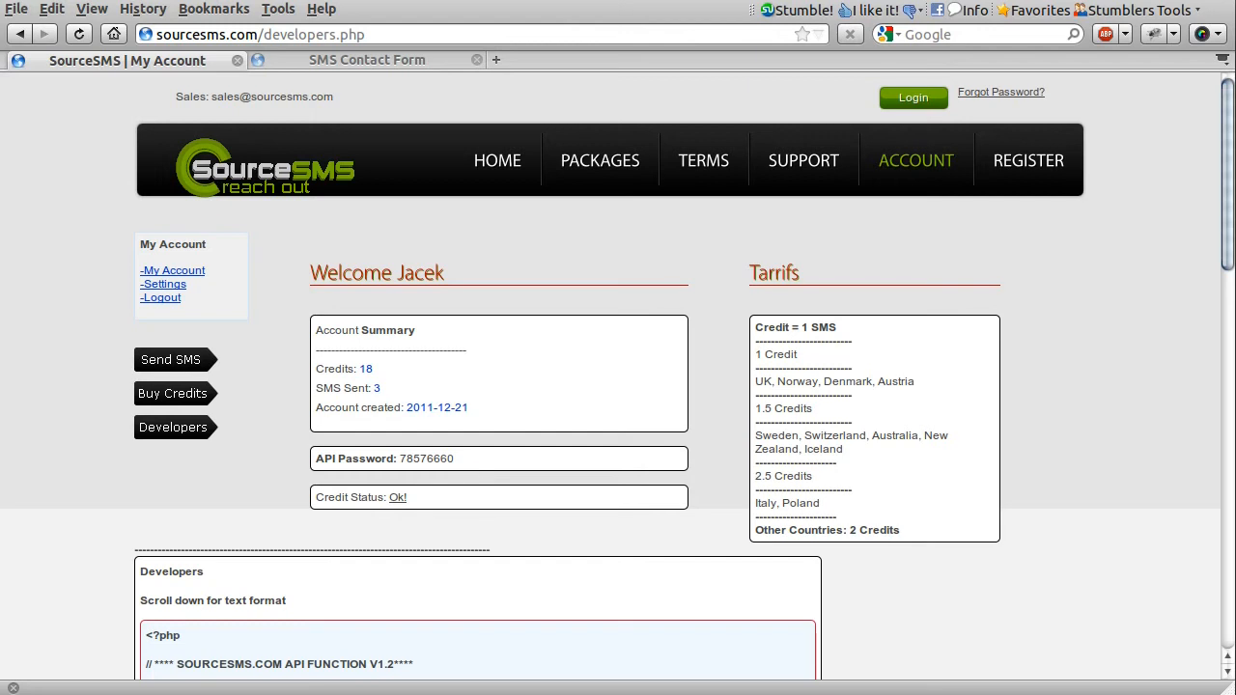
{"action": "mouse_move", "coordinate": [537, 553]}
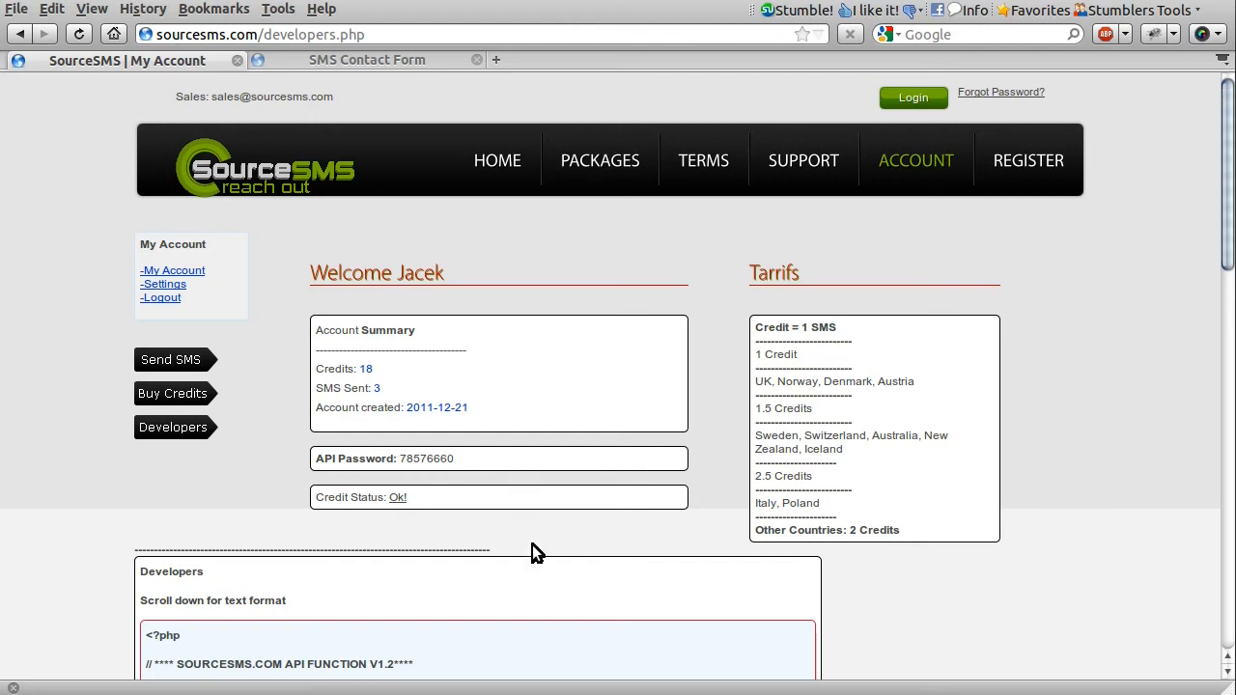
{"action": "mouse_move", "coordinate": [464, 691]}
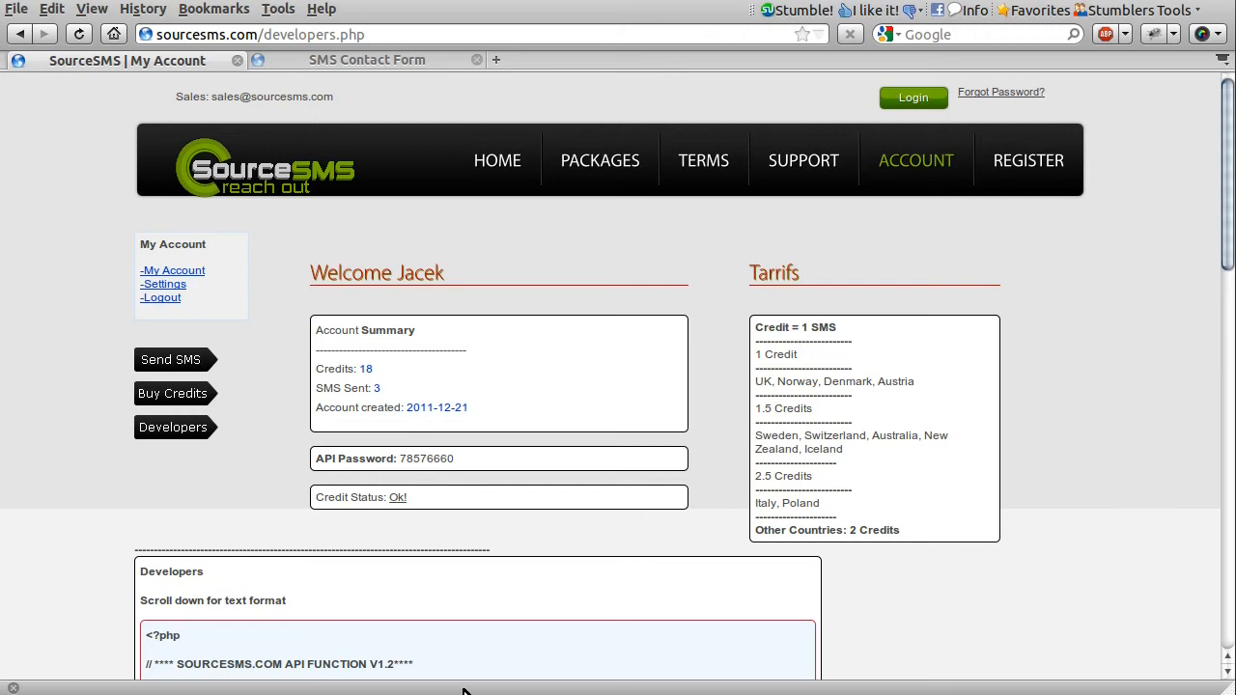
{"action": "mouse_move", "coordinate": [703, 568]}
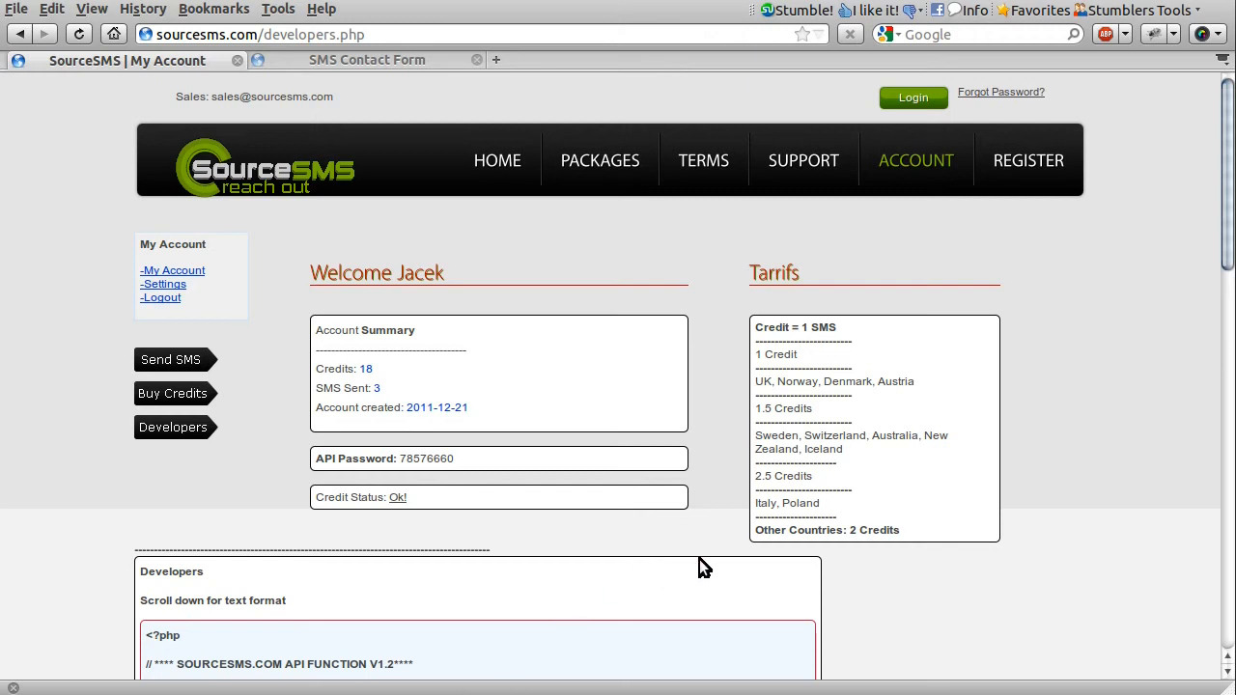
{"action": "mouse_move", "coordinate": [703, 567]}
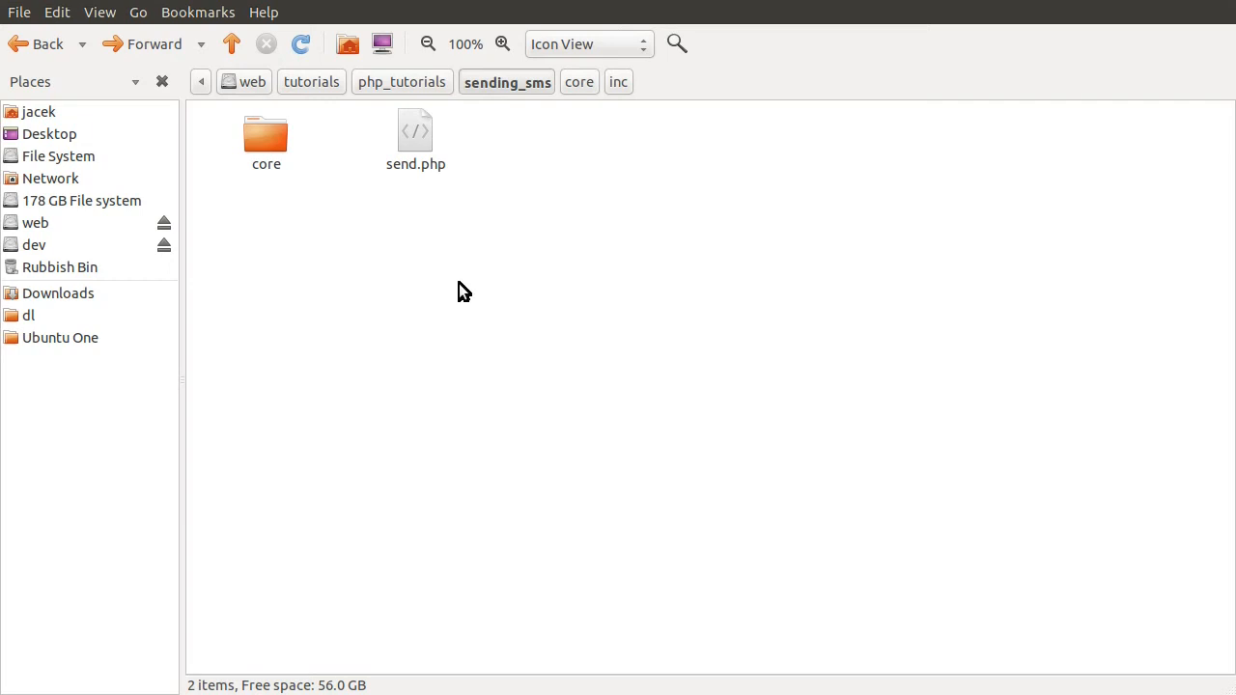
{"action": "mouse_move", "coordinate": [390, 168]}
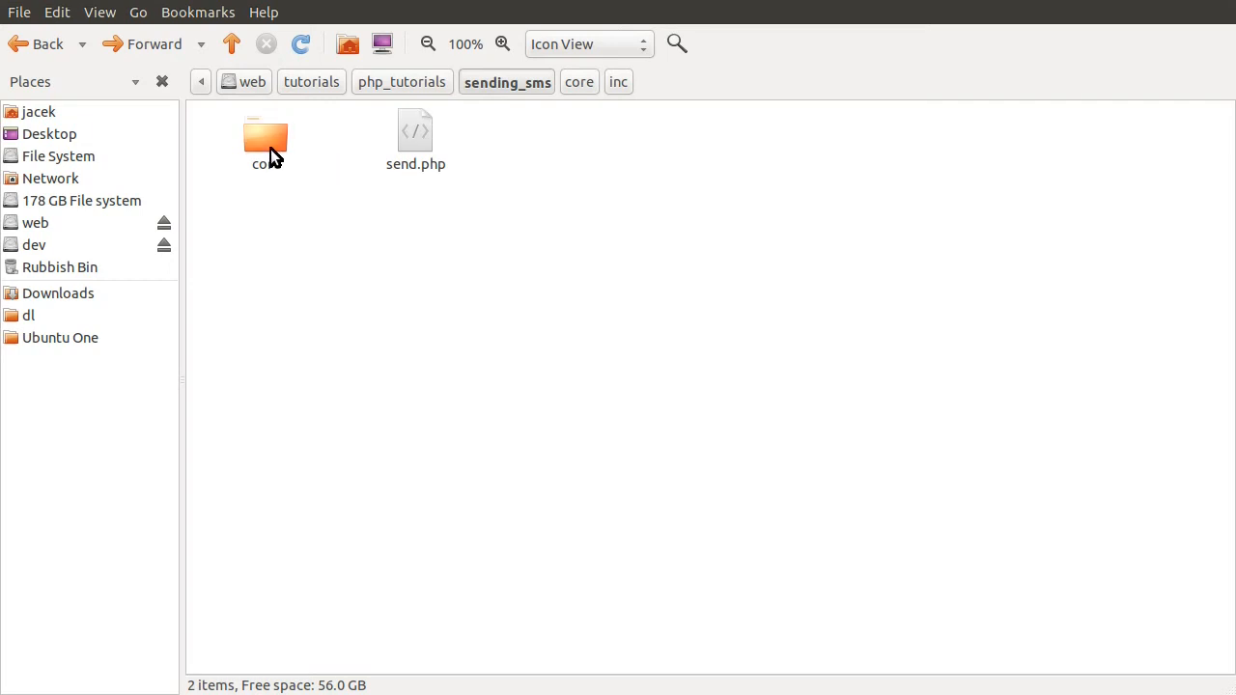
Open the core folder, revealing the inc folder and init.inc.php
{"action": "left_click", "coordinate": [267, 139]}
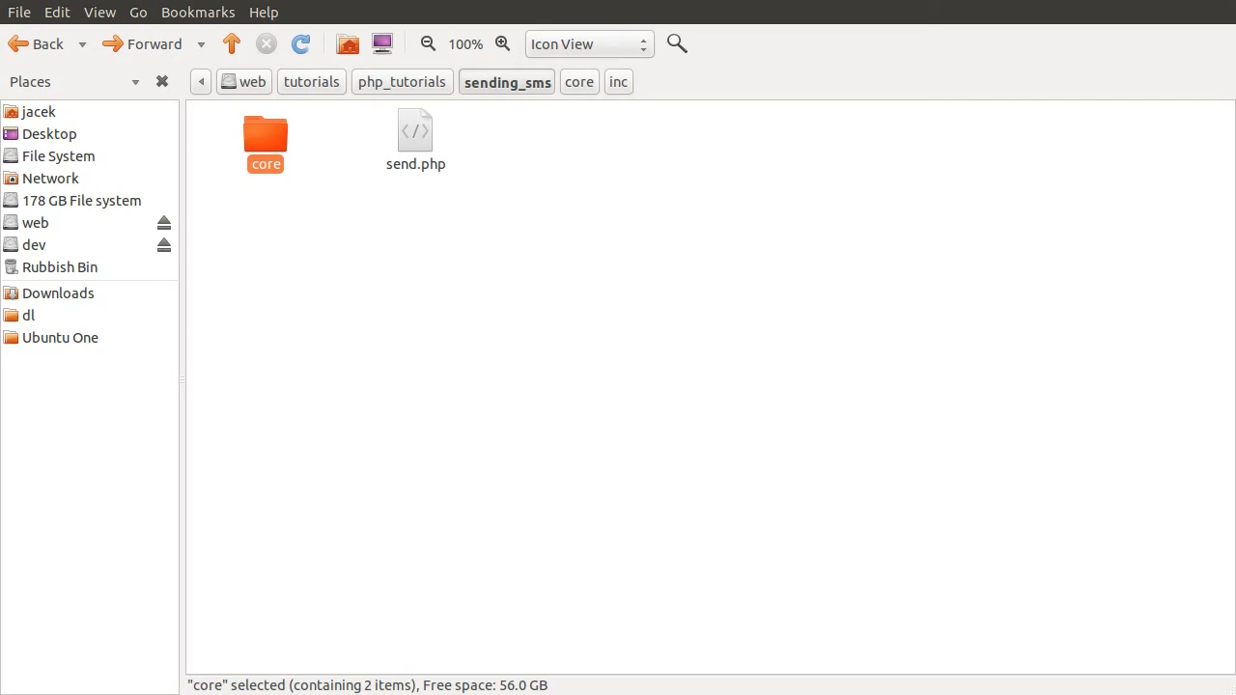
{"action": "double_click", "coordinate": [266, 135]}
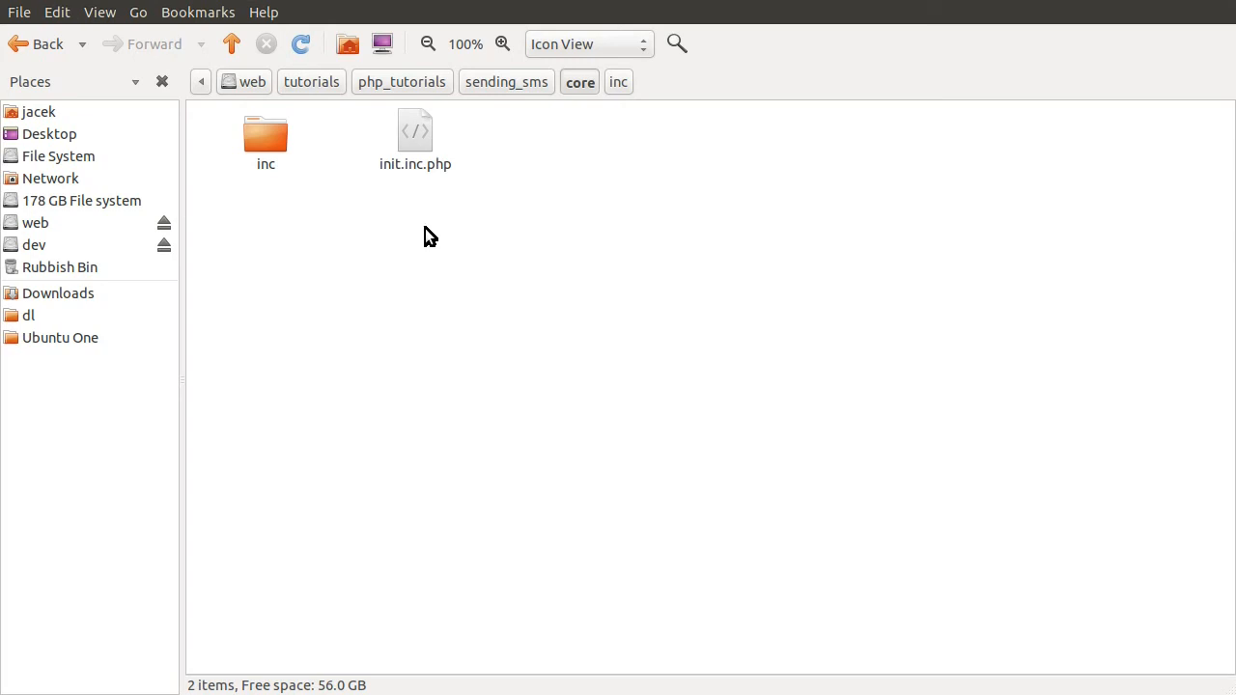
{"action": "mouse_move", "coordinate": [401, 236]}
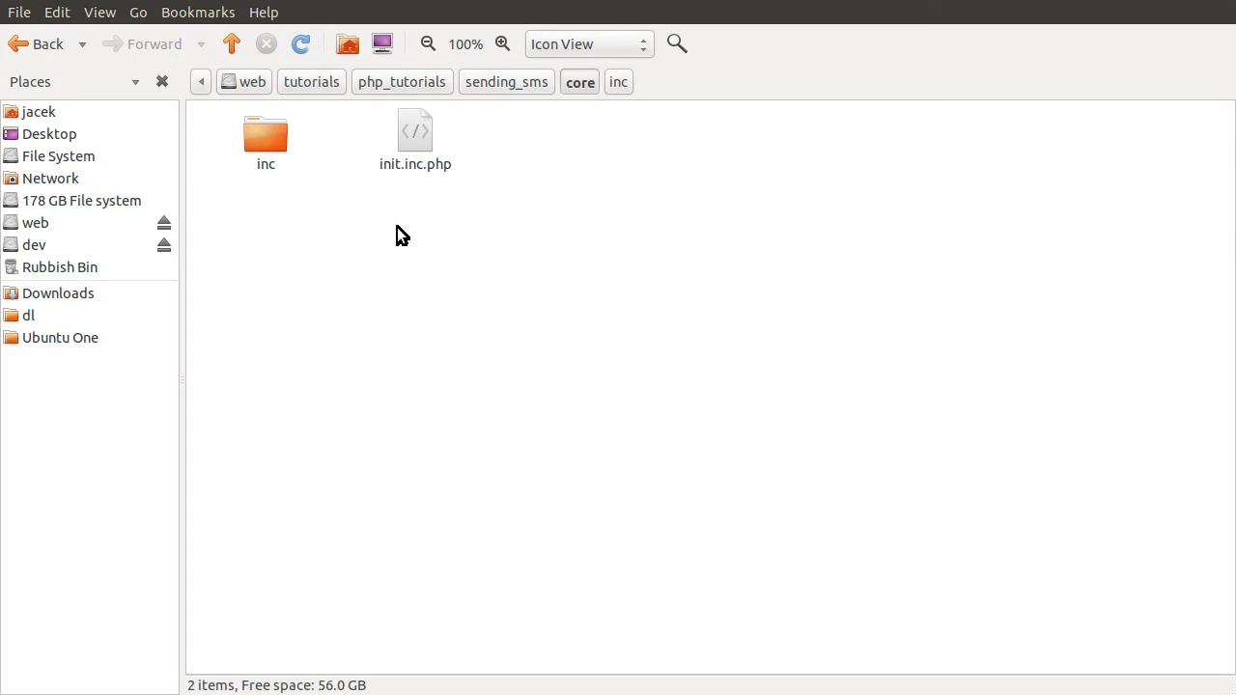
{"action": "mouse_move", "coordinate": [436, 206]}
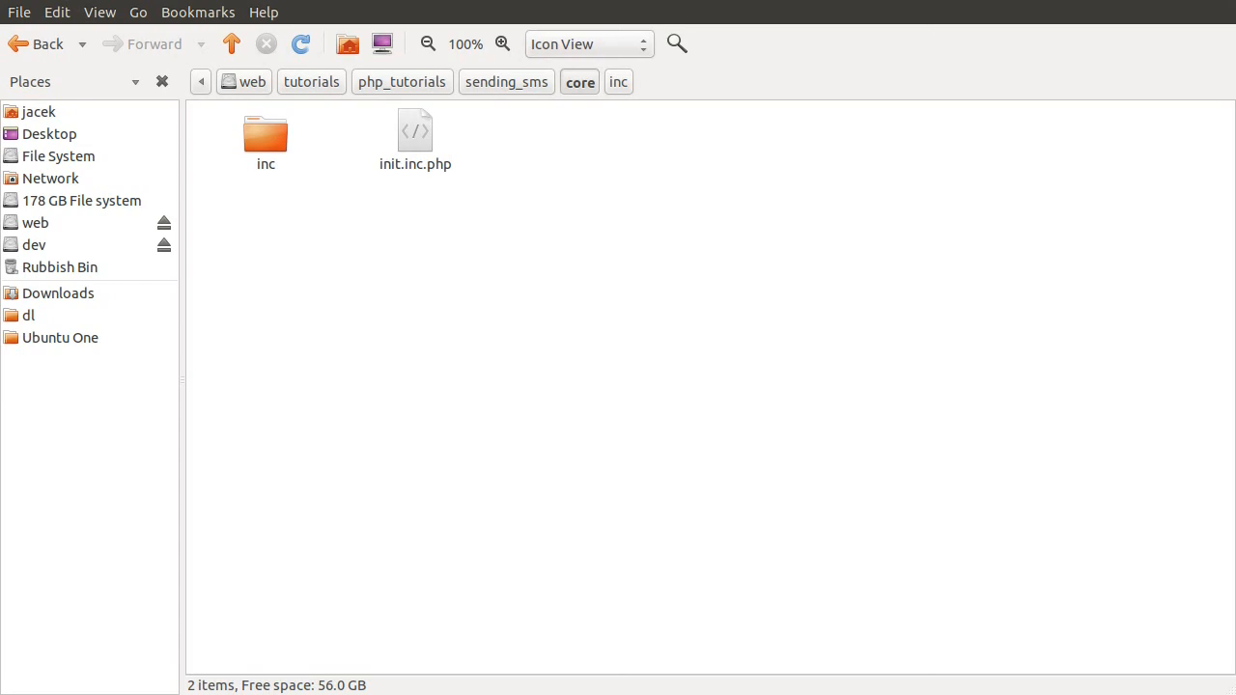
{"action": "mouse_move", "coordinate": [502, 210]}
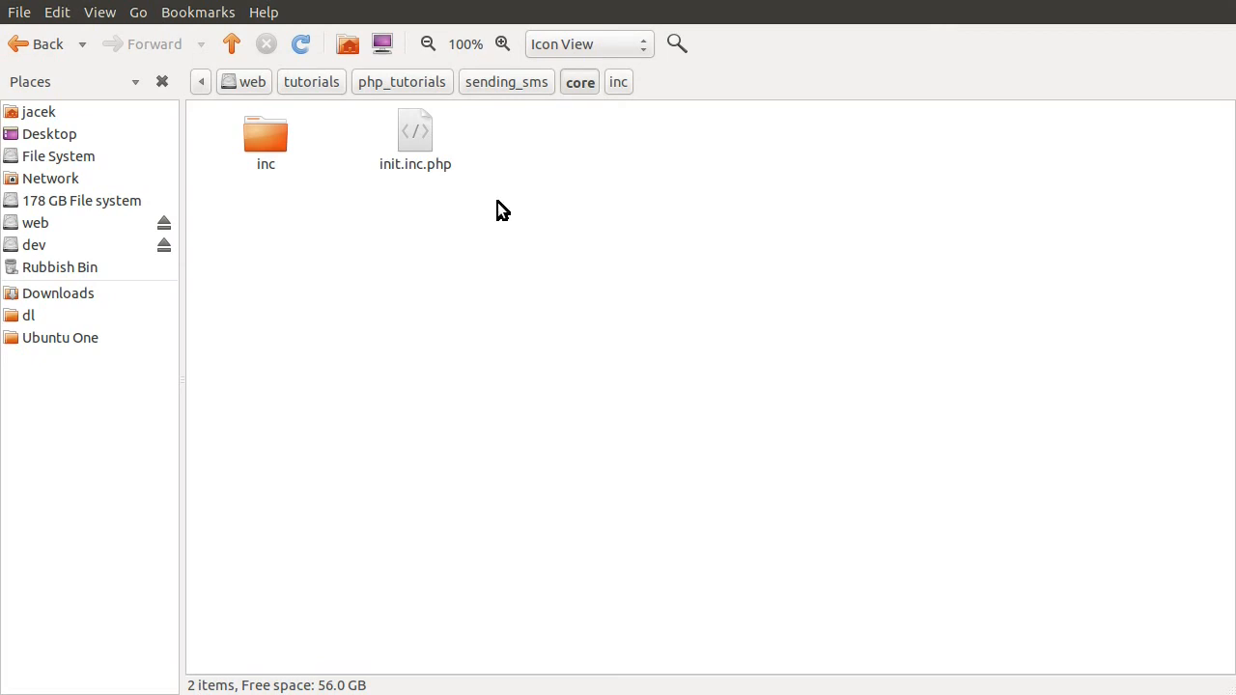
{"action": "mouse_move", "coordinate": [348, 197]}
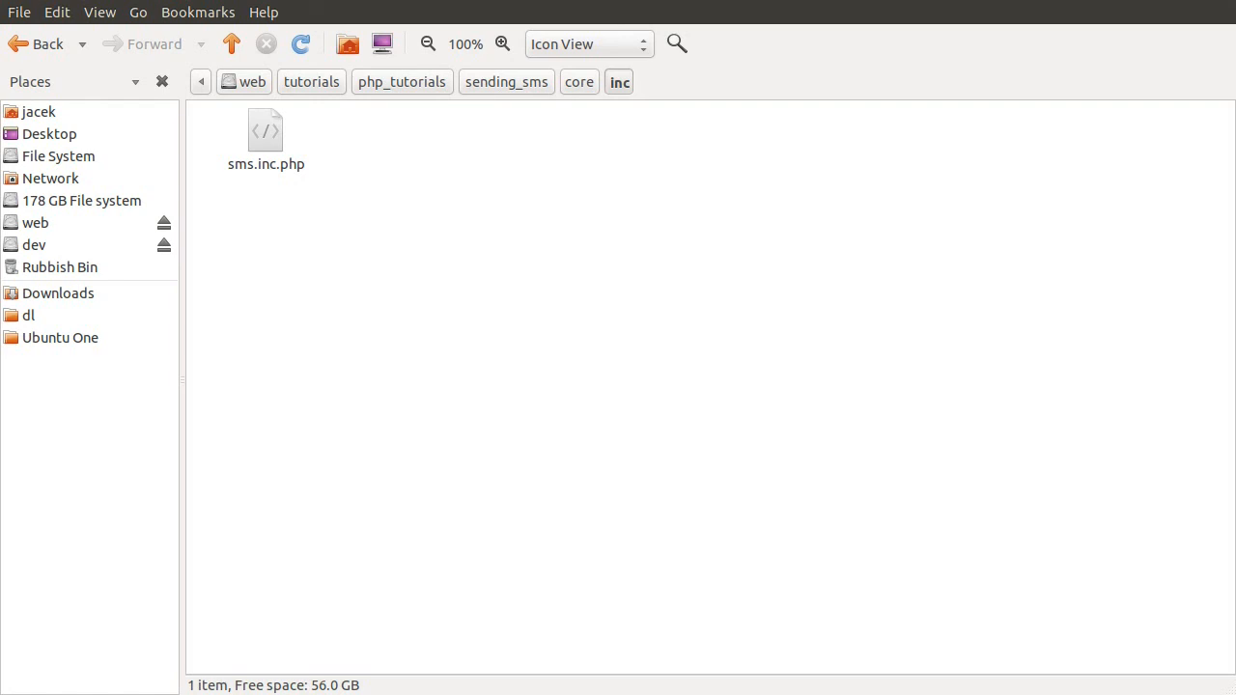
{"action": "mouse_move", "coordinate": [454, 253]}
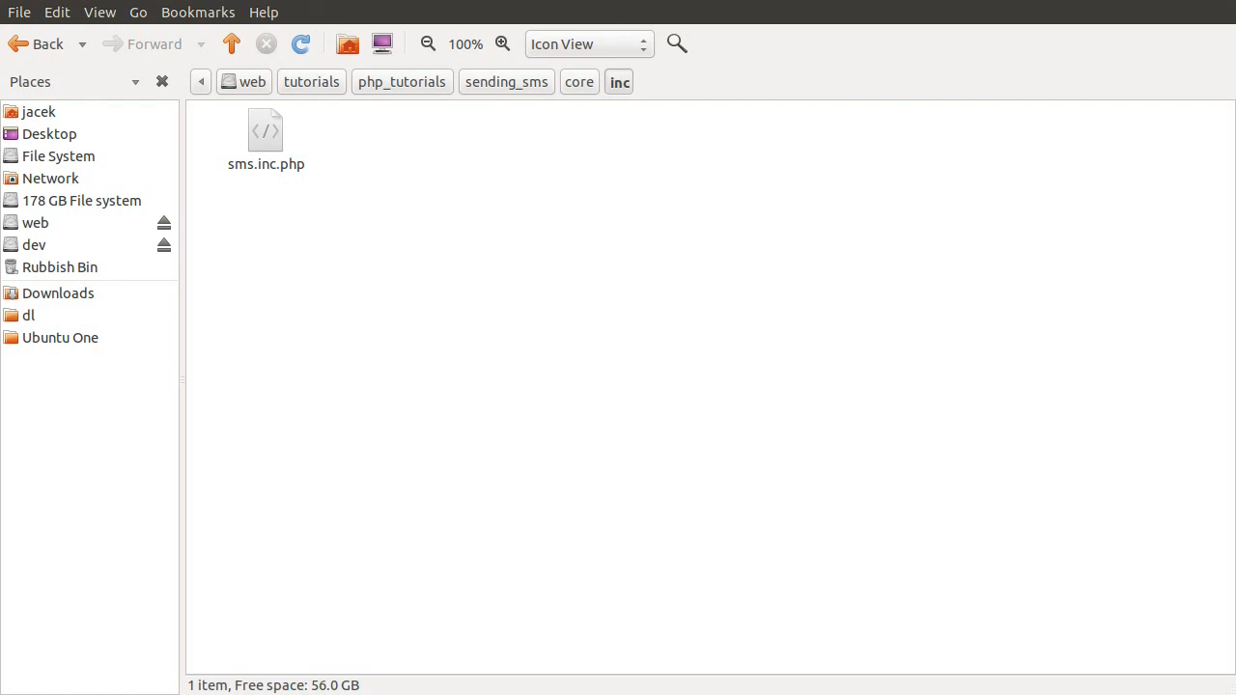
{"action": "mouse_move", "coordinate": [529, 100]}
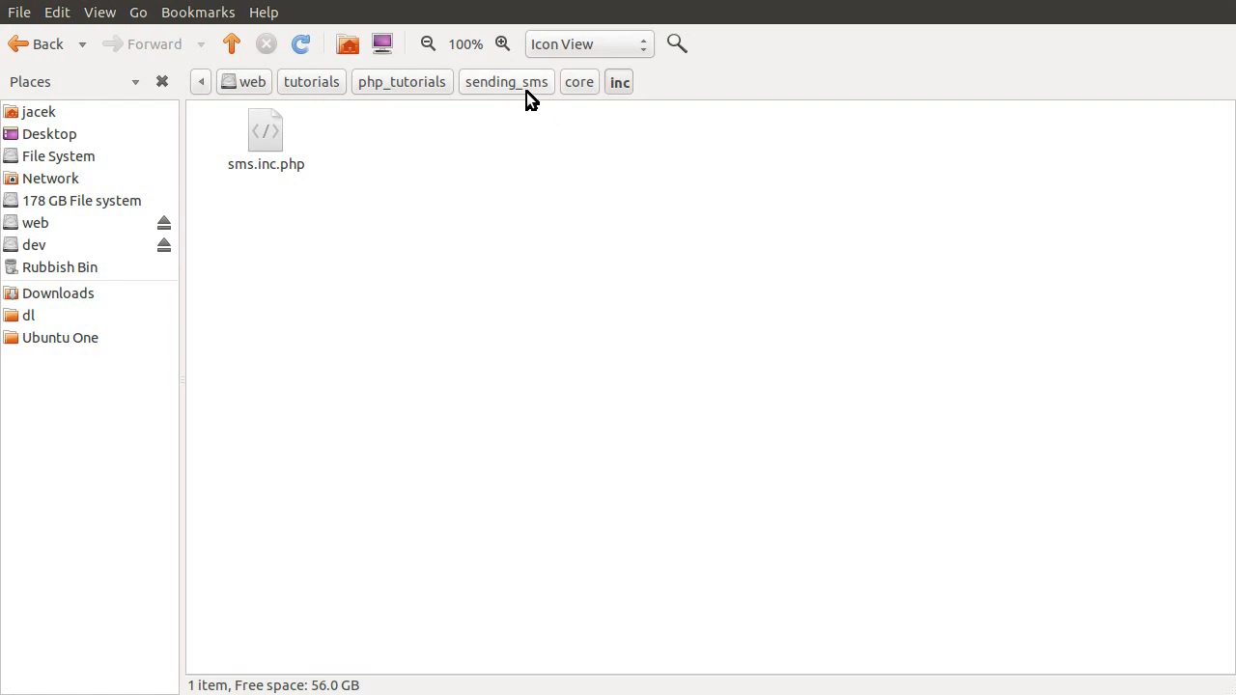
Go back up to the sending_sms folder listing core and send.php
{"action": "left_click", "coordinate": [506, 81]}
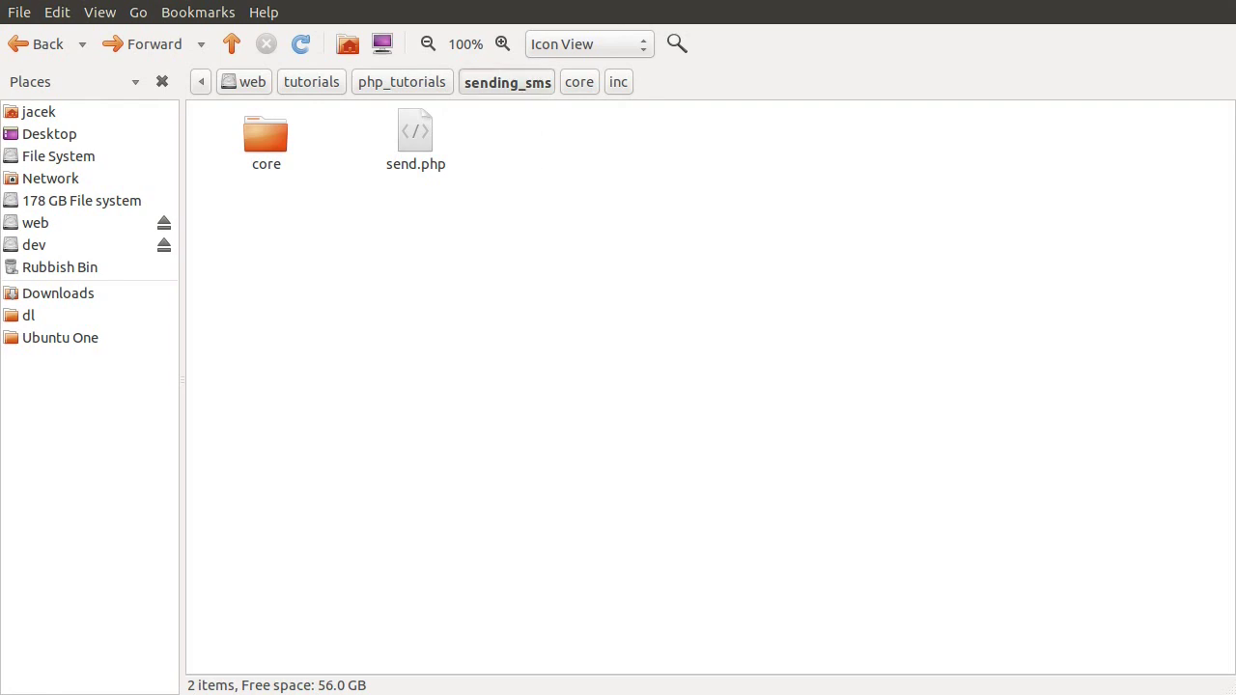
{"action": "mouse_move", "coordinate": [525, 197]}
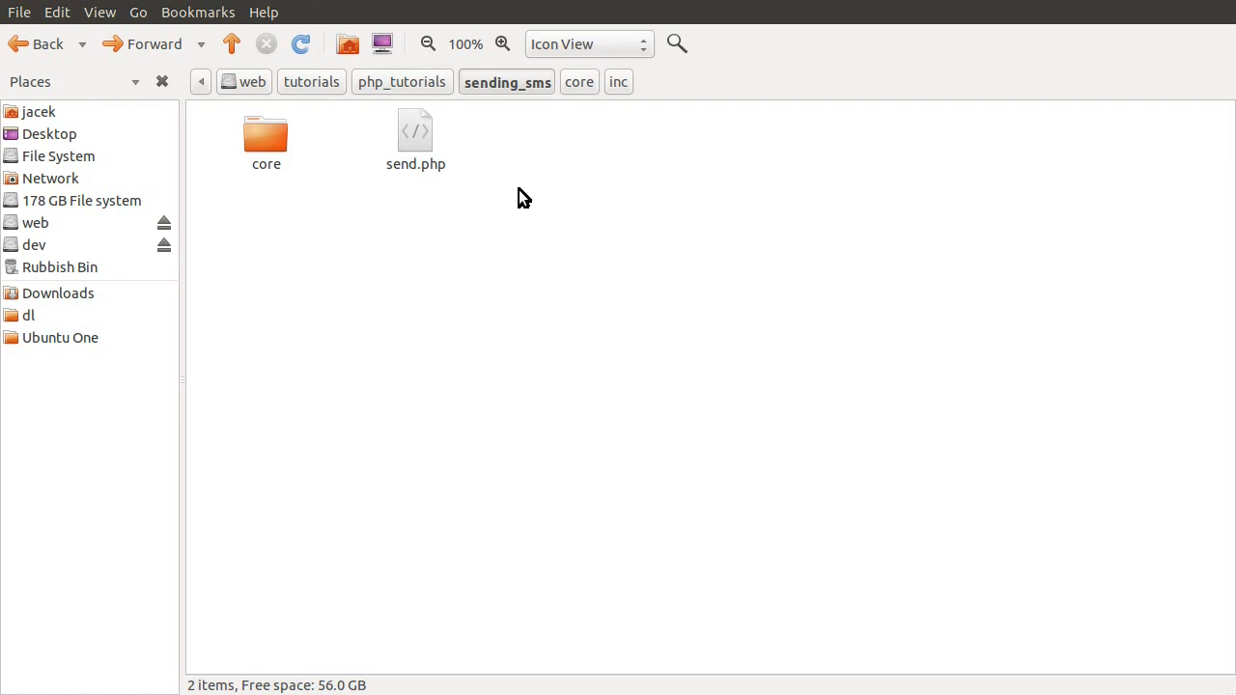
{"action": "mouse_move", "coordinate": [433, 309]}
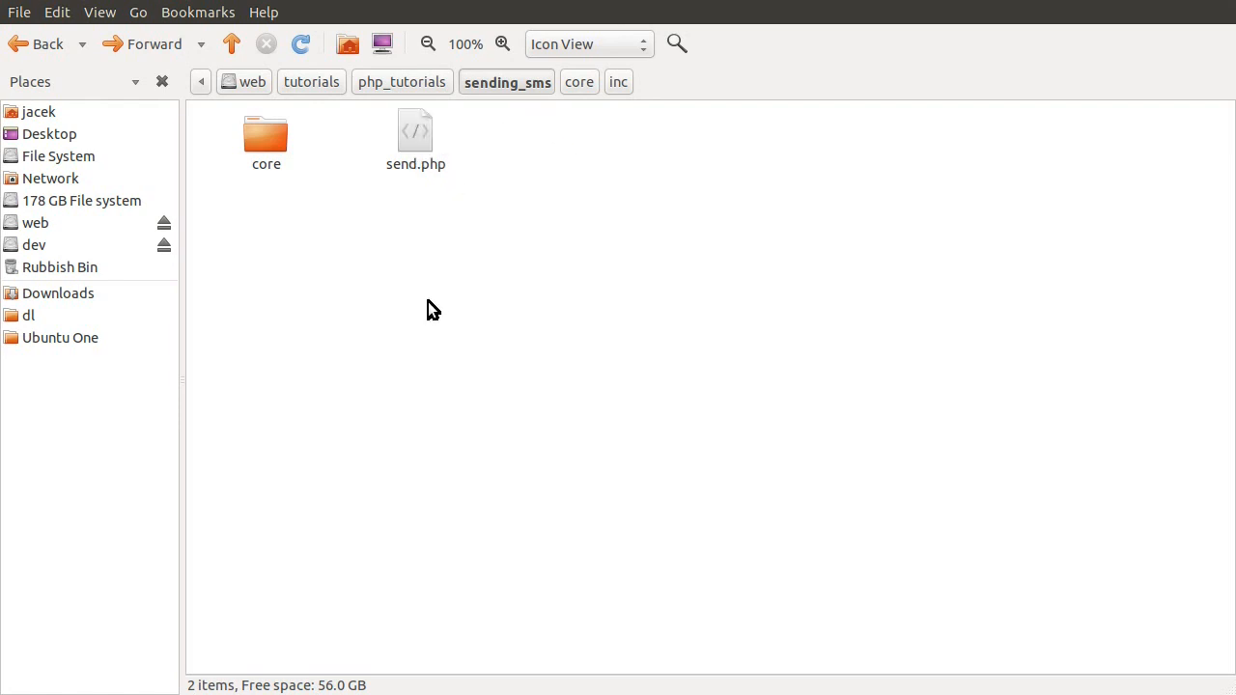
{"action": "mouse_move", "coordinate": [514, 255]}
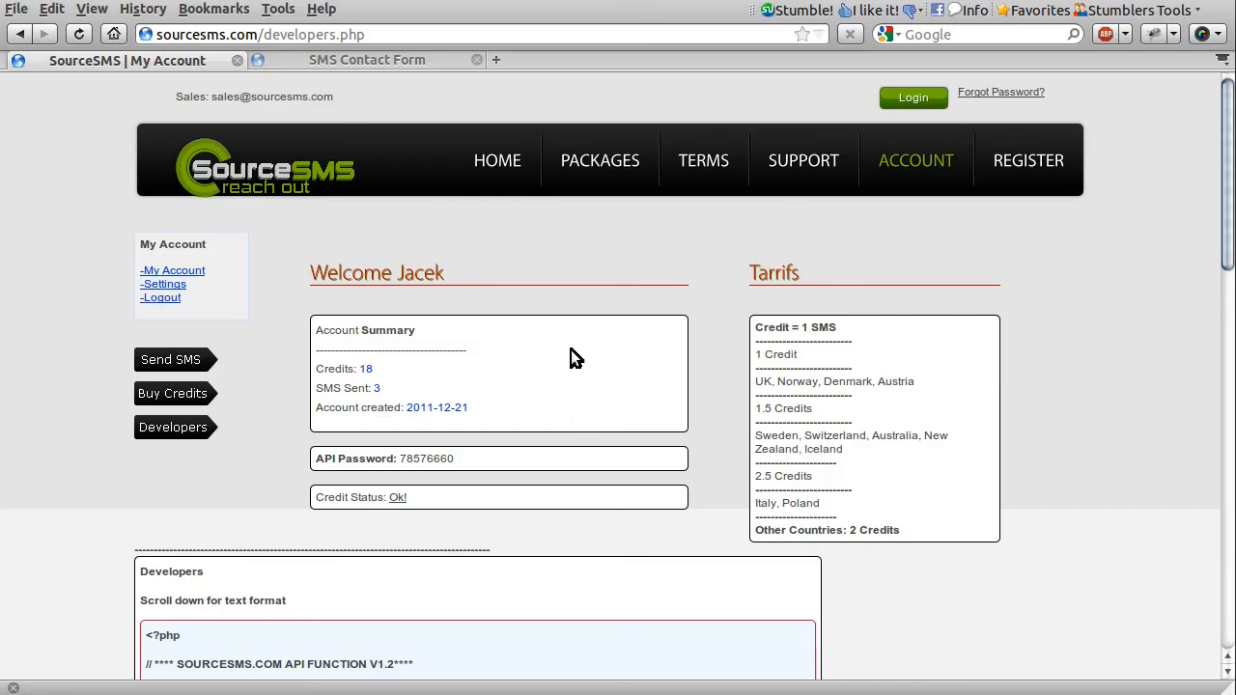
Show the local send.php SMS contact form and submit it empty
{"action": "left_click", "coordinate": [367, 59]}
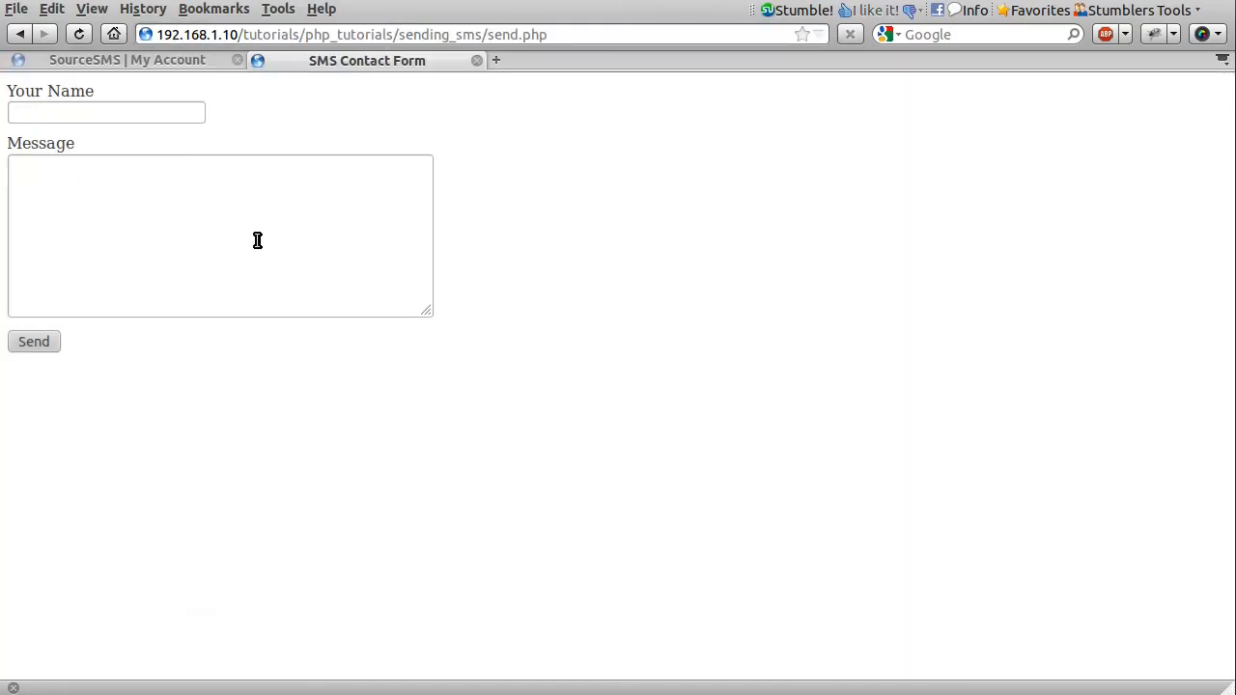
{"action": "left_click", "coordinate": [34, 339]}
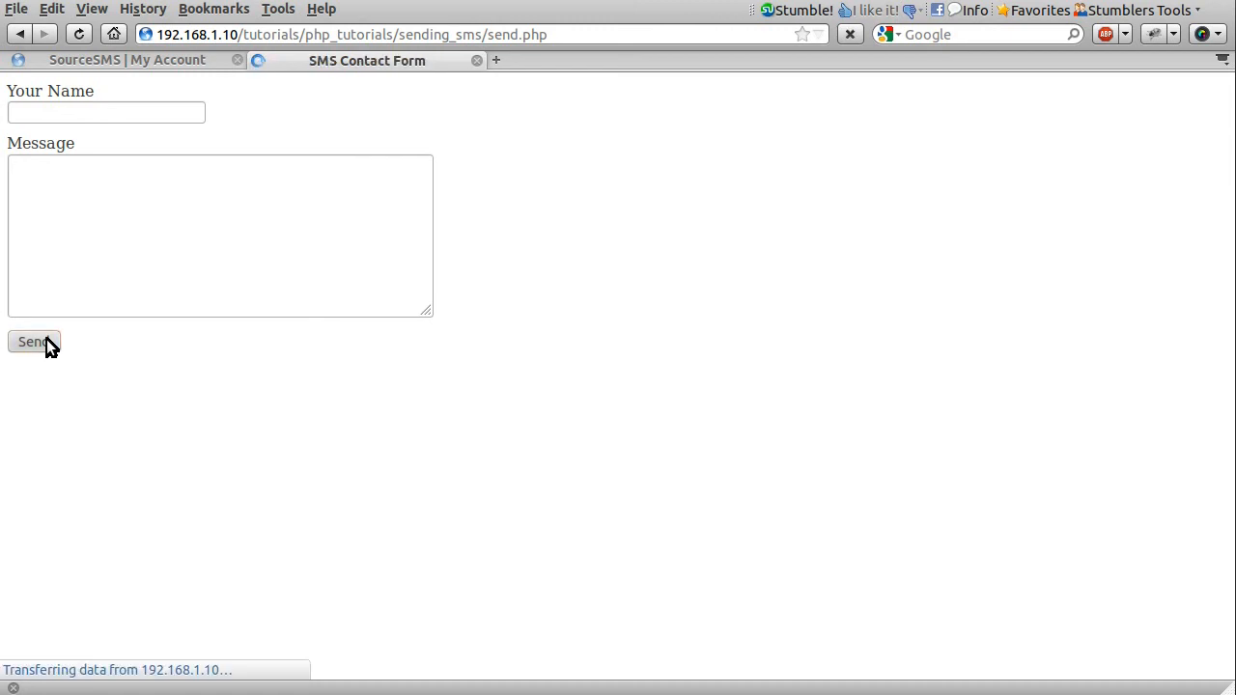